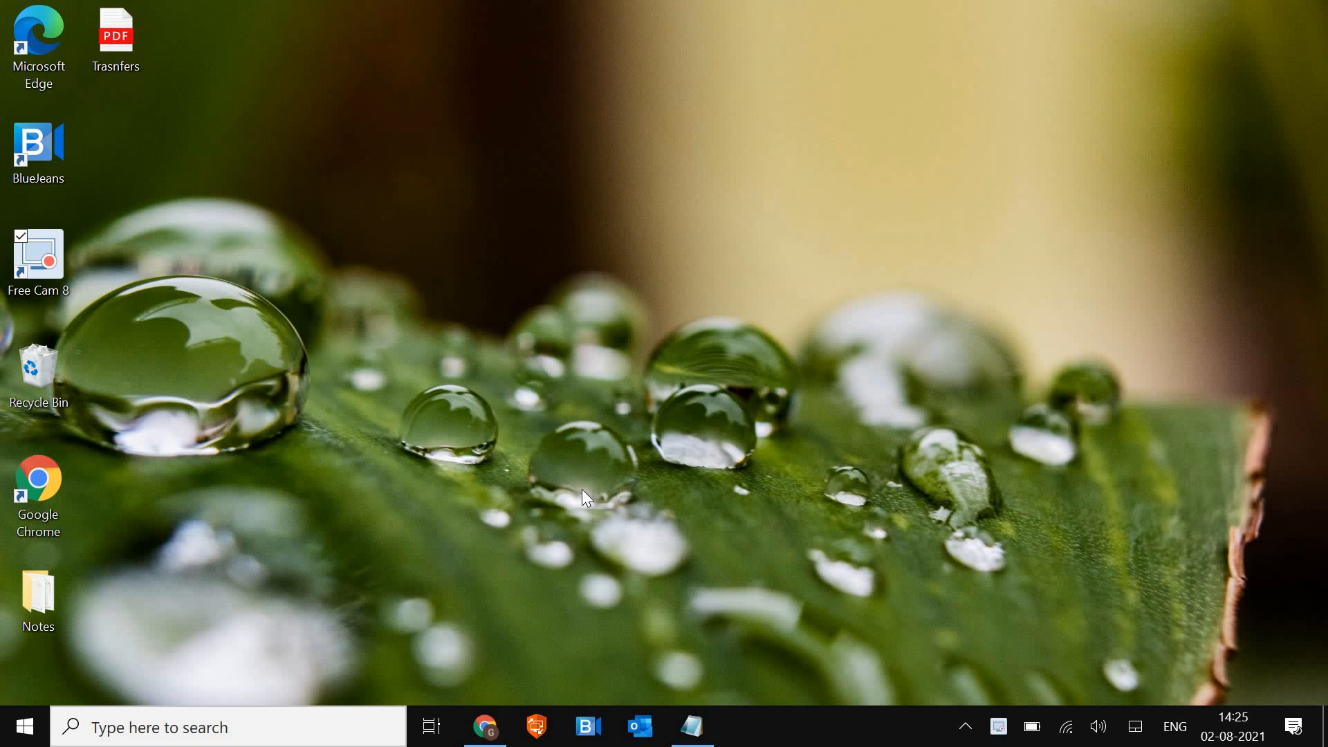
pyautogui.moveTo(955, 688)
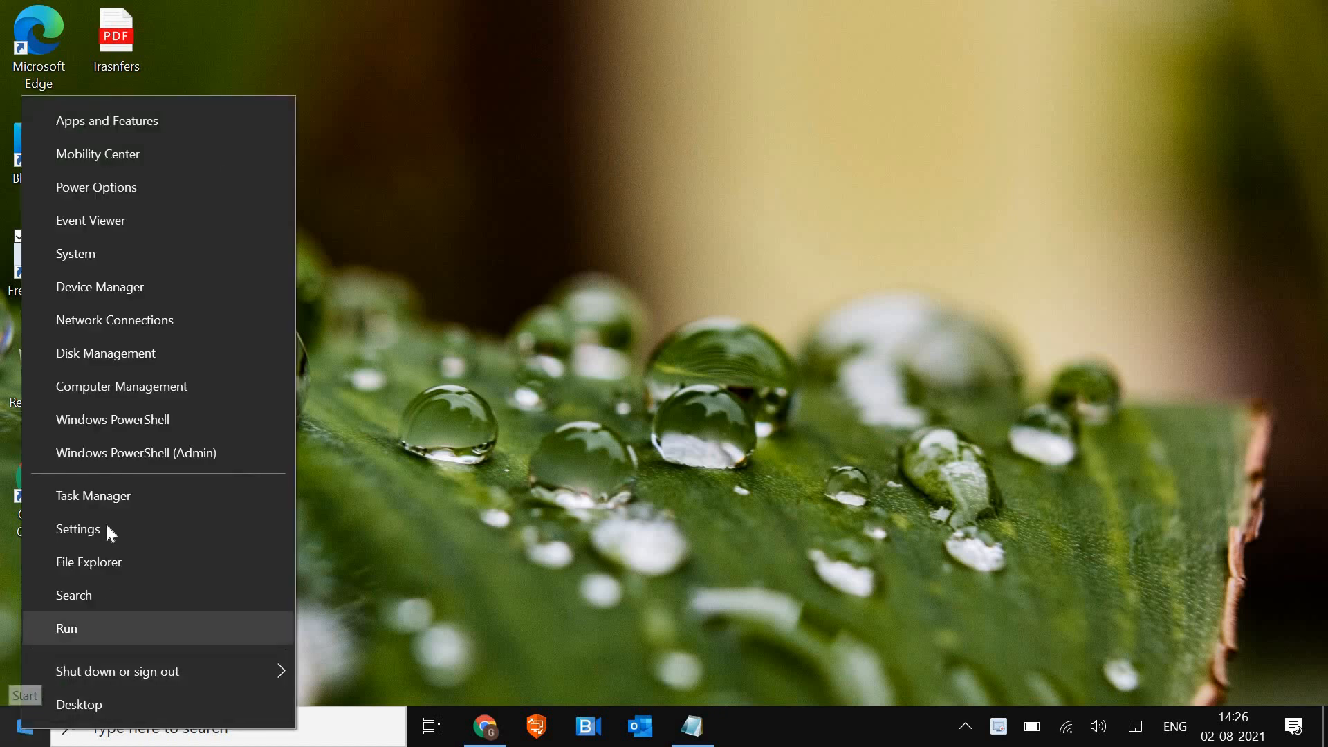
# Step: Launch the Windows Settings app from the Start button's quick-link menu
pyautogui.click(754, 392)
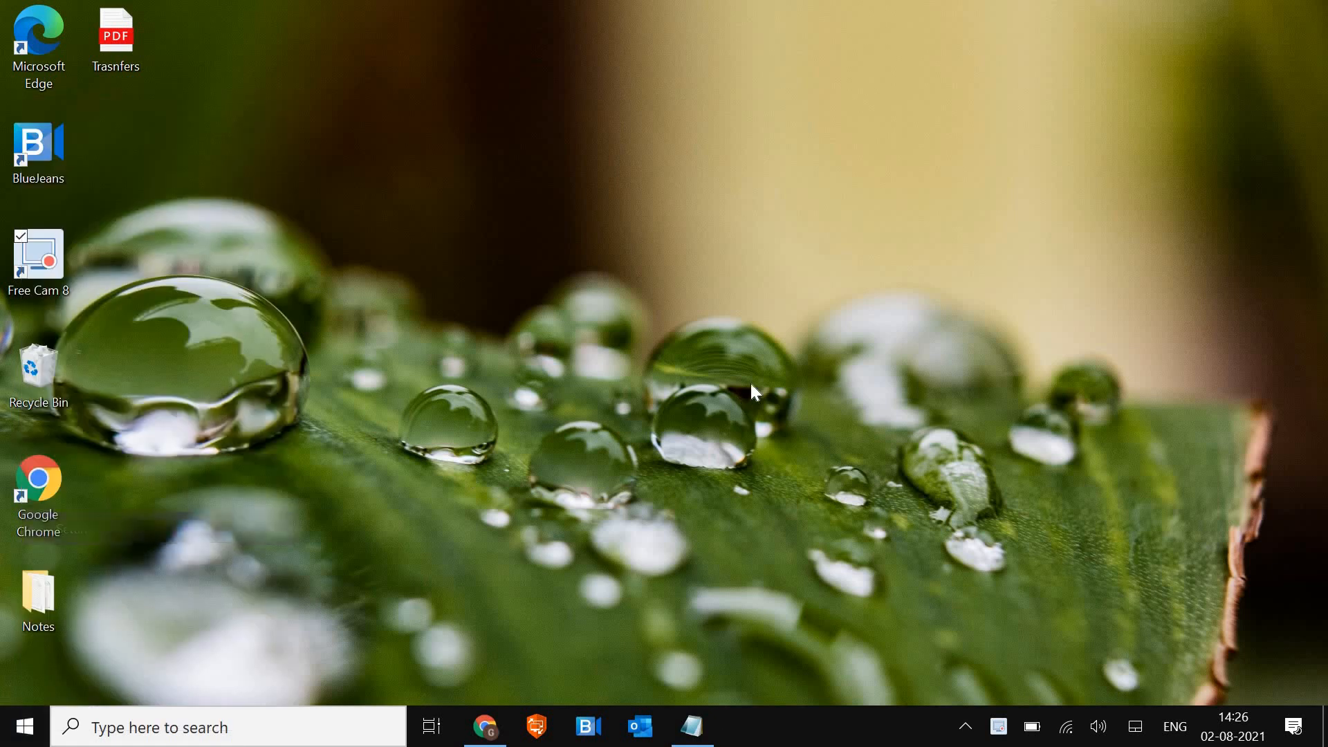
# Step: Go to the Privacy category and scroll the left pane toward App permissions
pyautogui.click(743, 727)
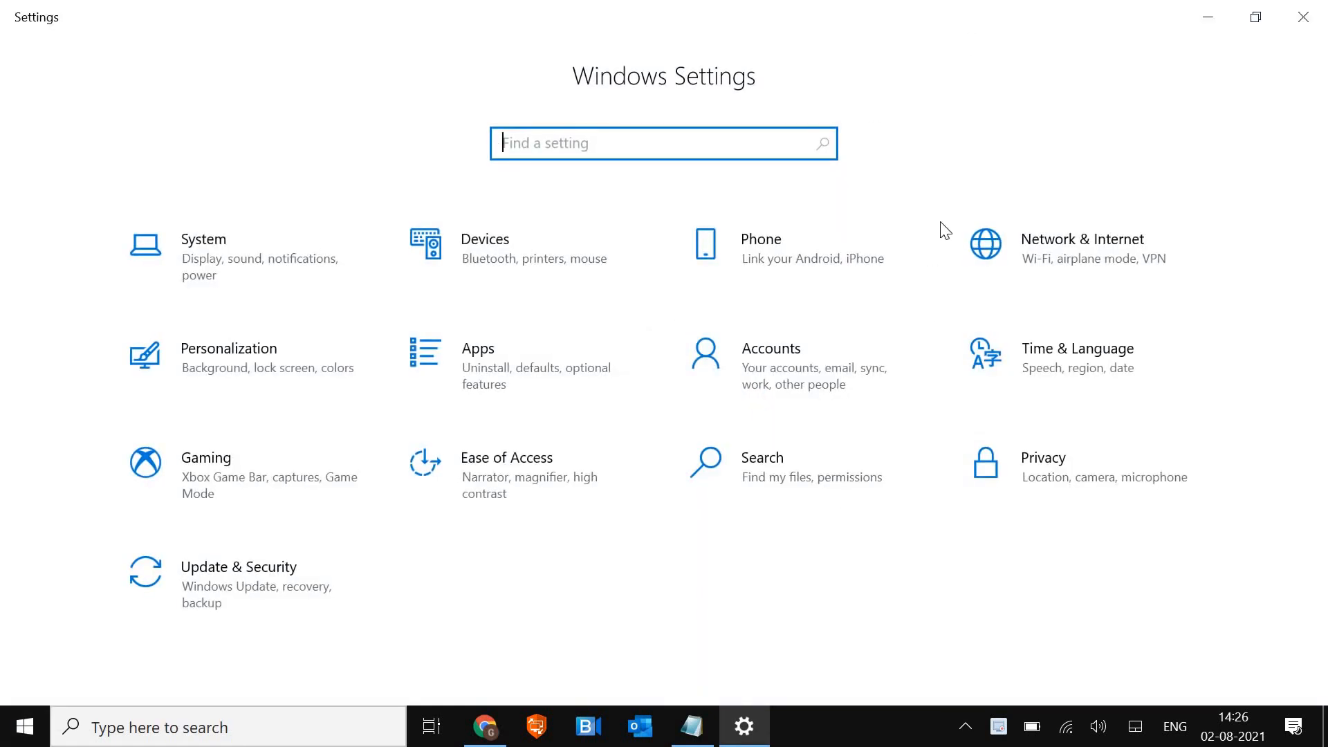
pyautogui.moveTo(1099, 558)
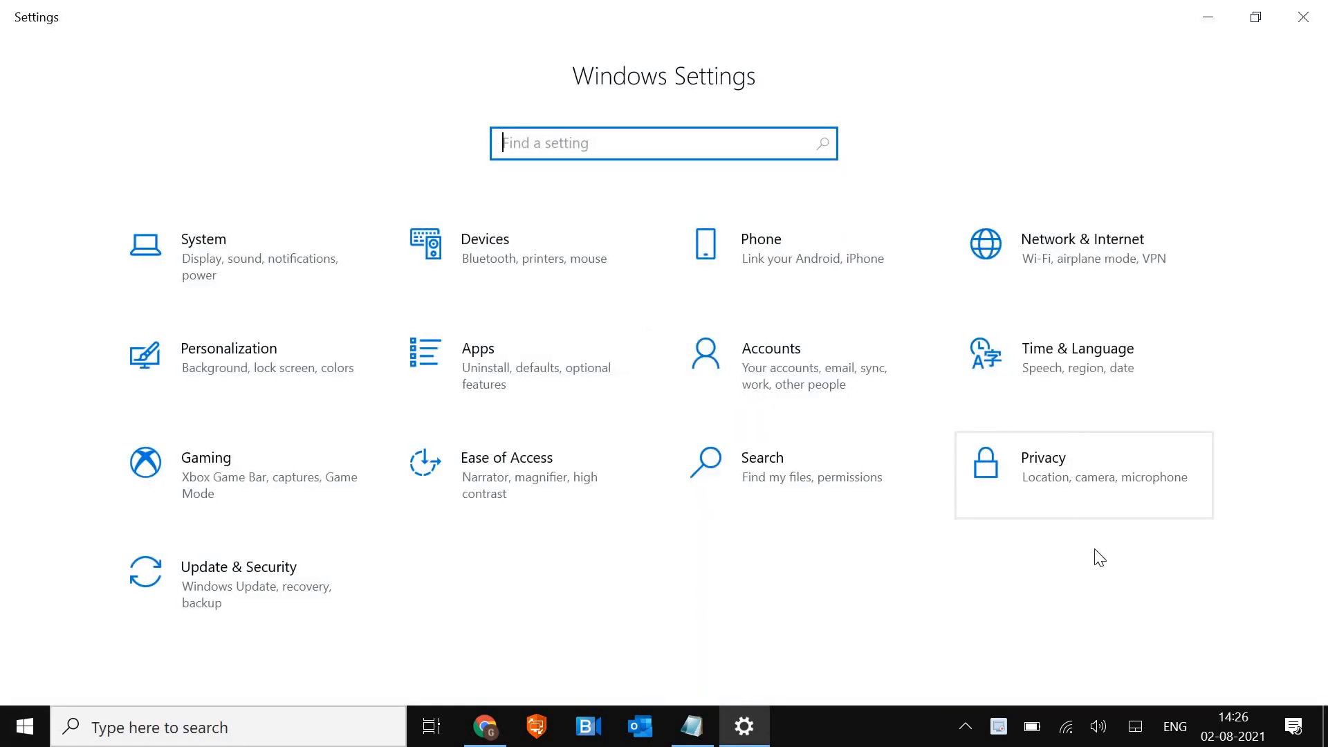
pyautogui.moveTo(1087, 471)
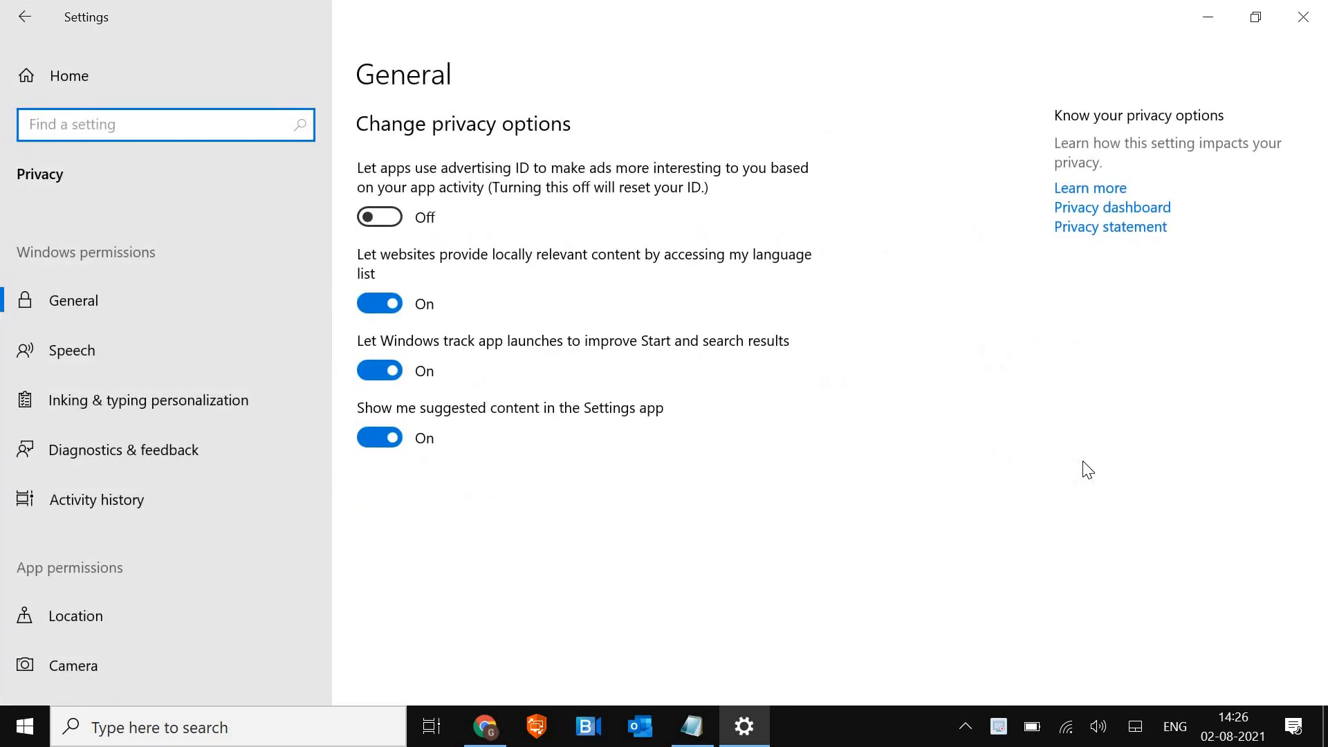
pyautogui.moveTo(526, 456)
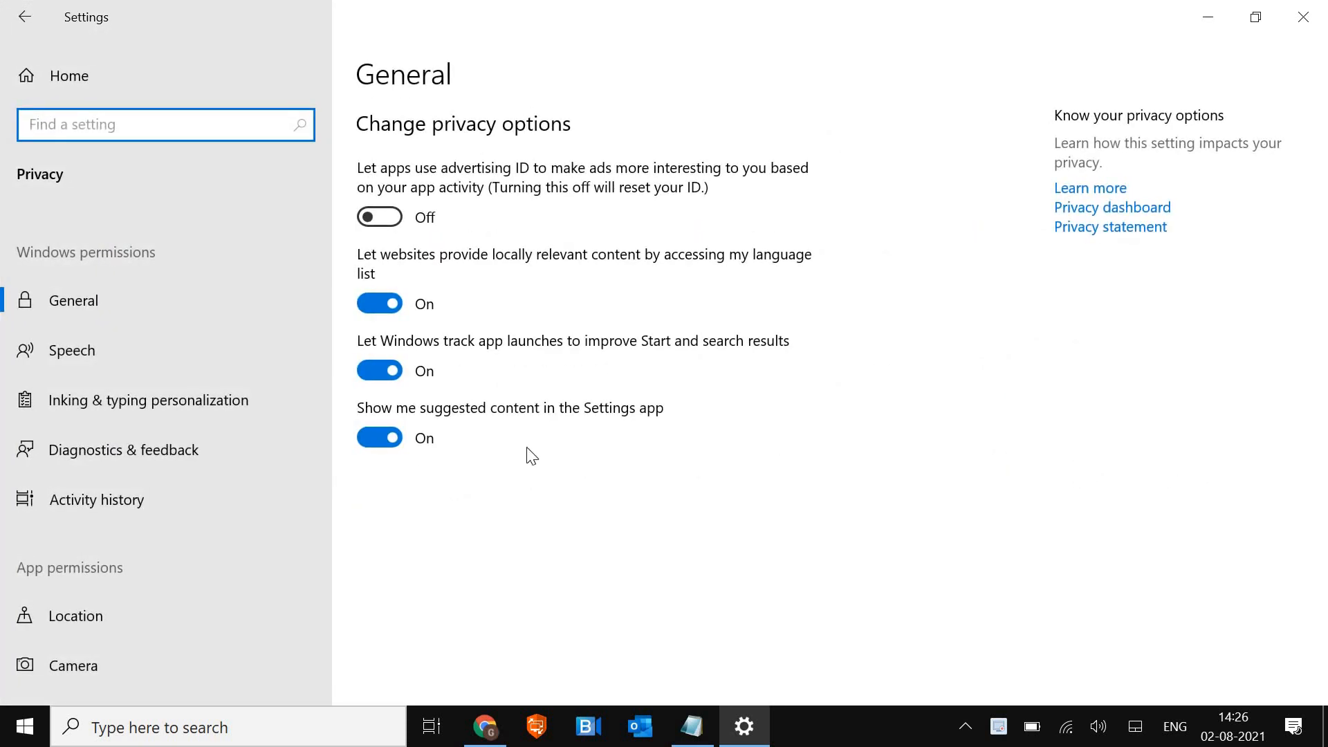
pyautogui.scroll(-3)
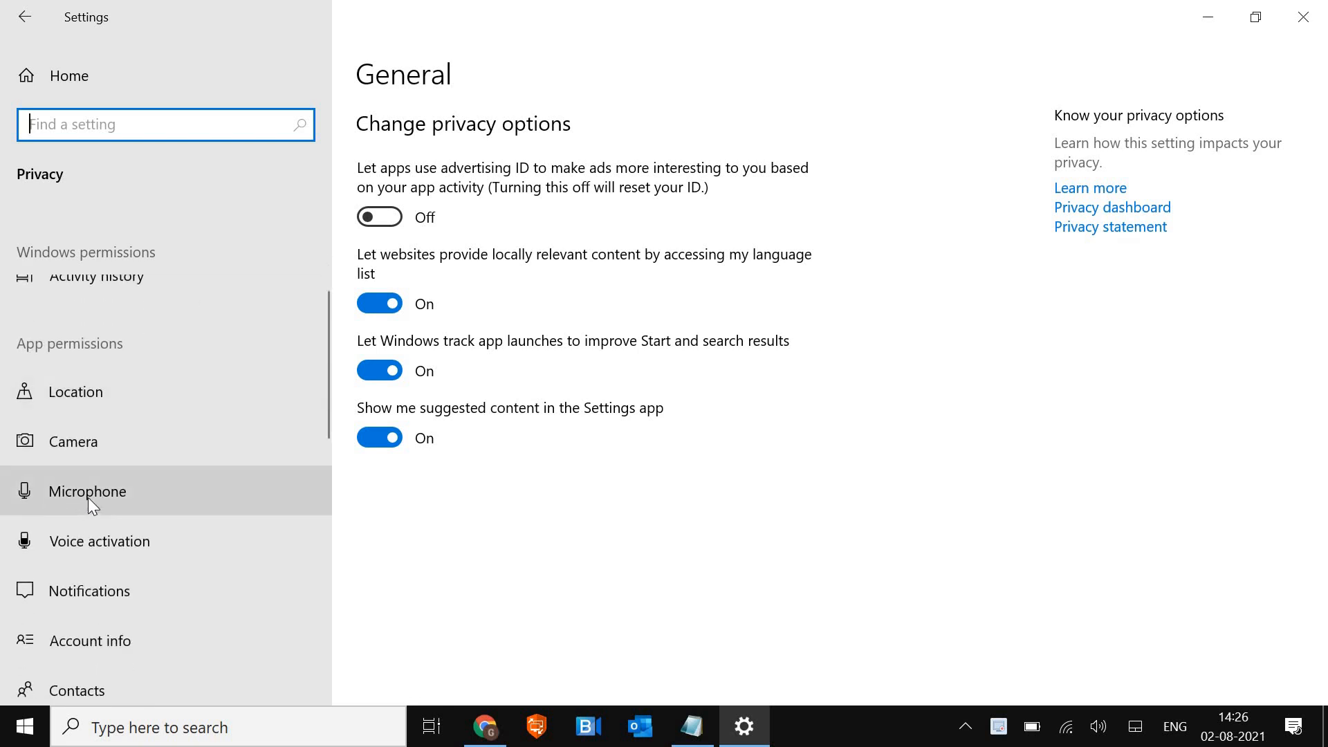
# Step: Review the Microphone privacy page: device access, app access and the desktop apps list
pyautogui.click(87, 491)
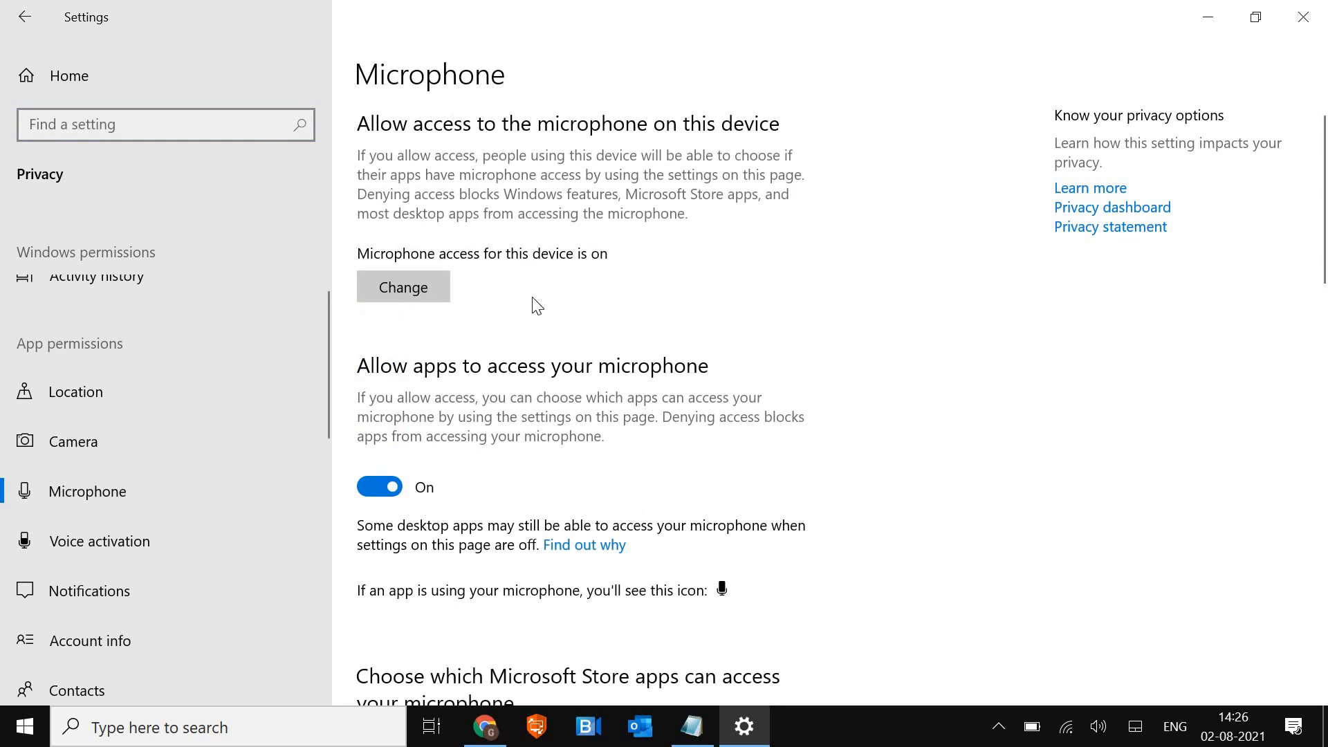
pyautogui.moveTo(547, 464)
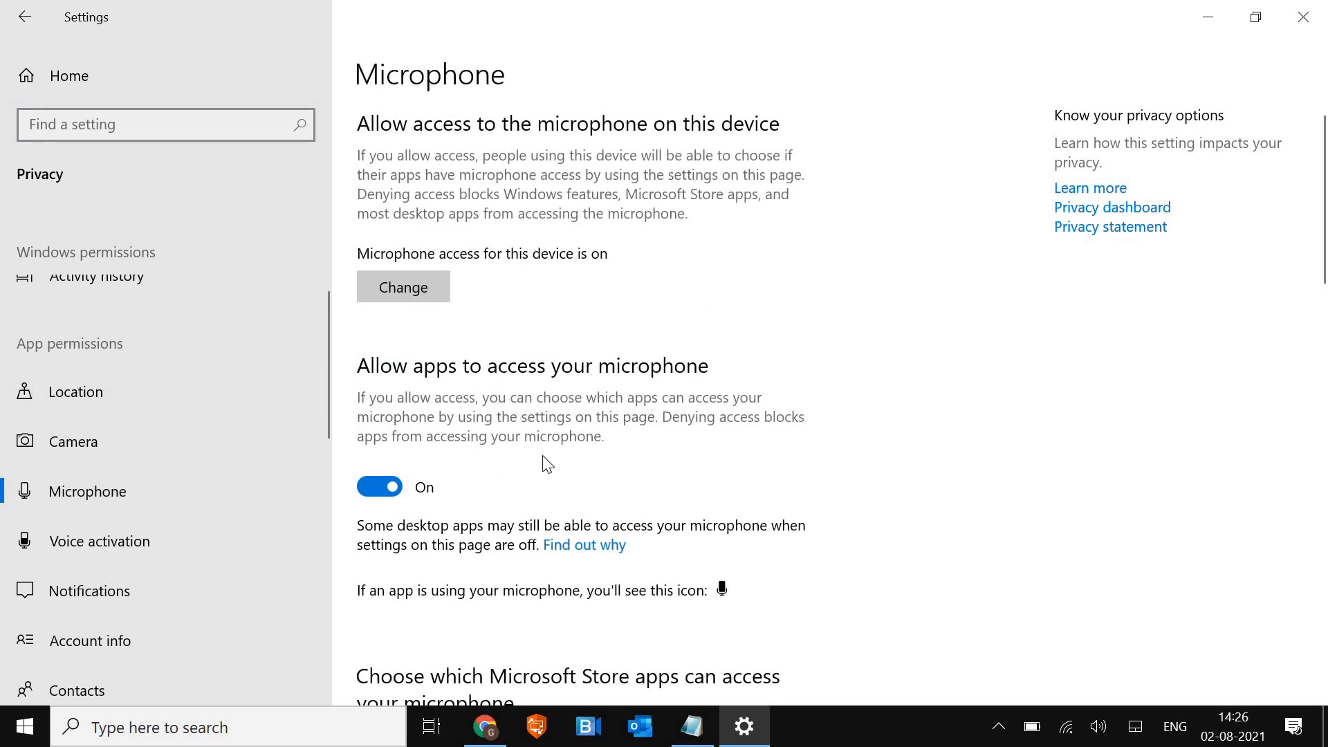
pyautogui.moveTo(464, 430)
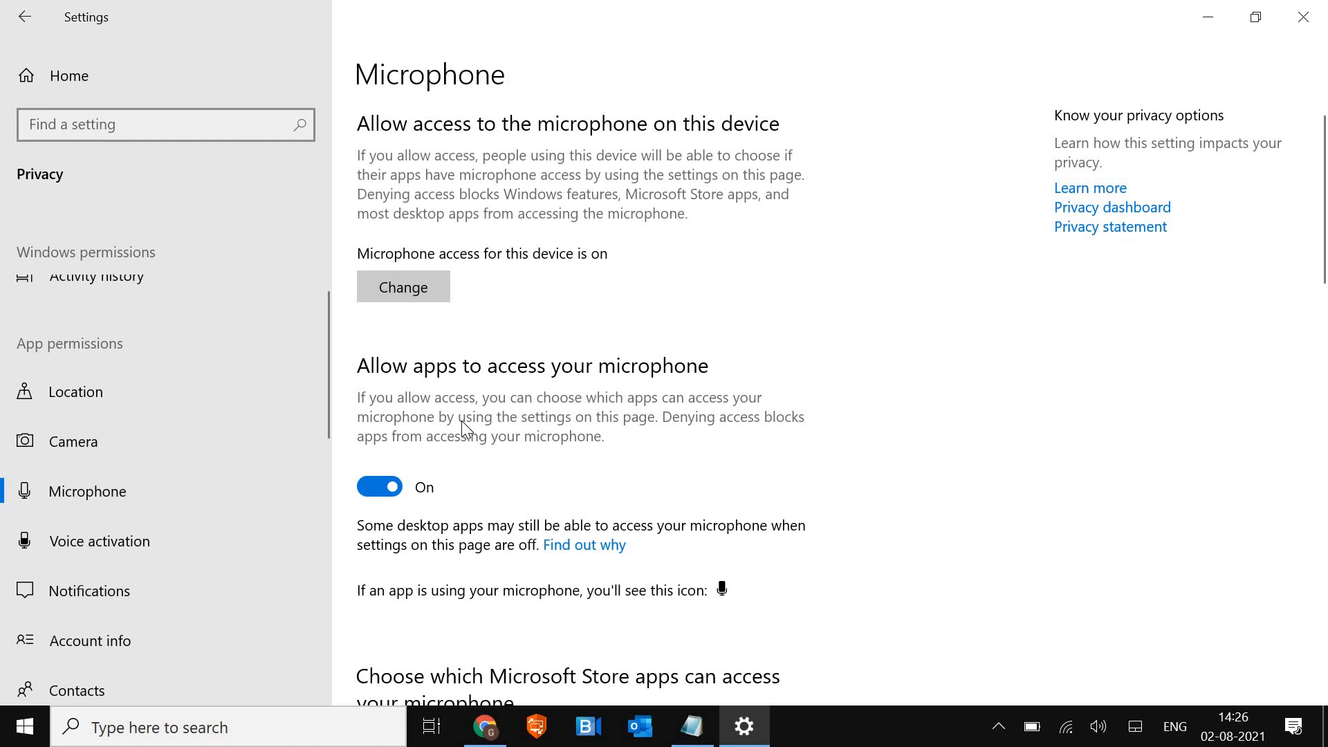
pyautogui.moveTo(473, 430)
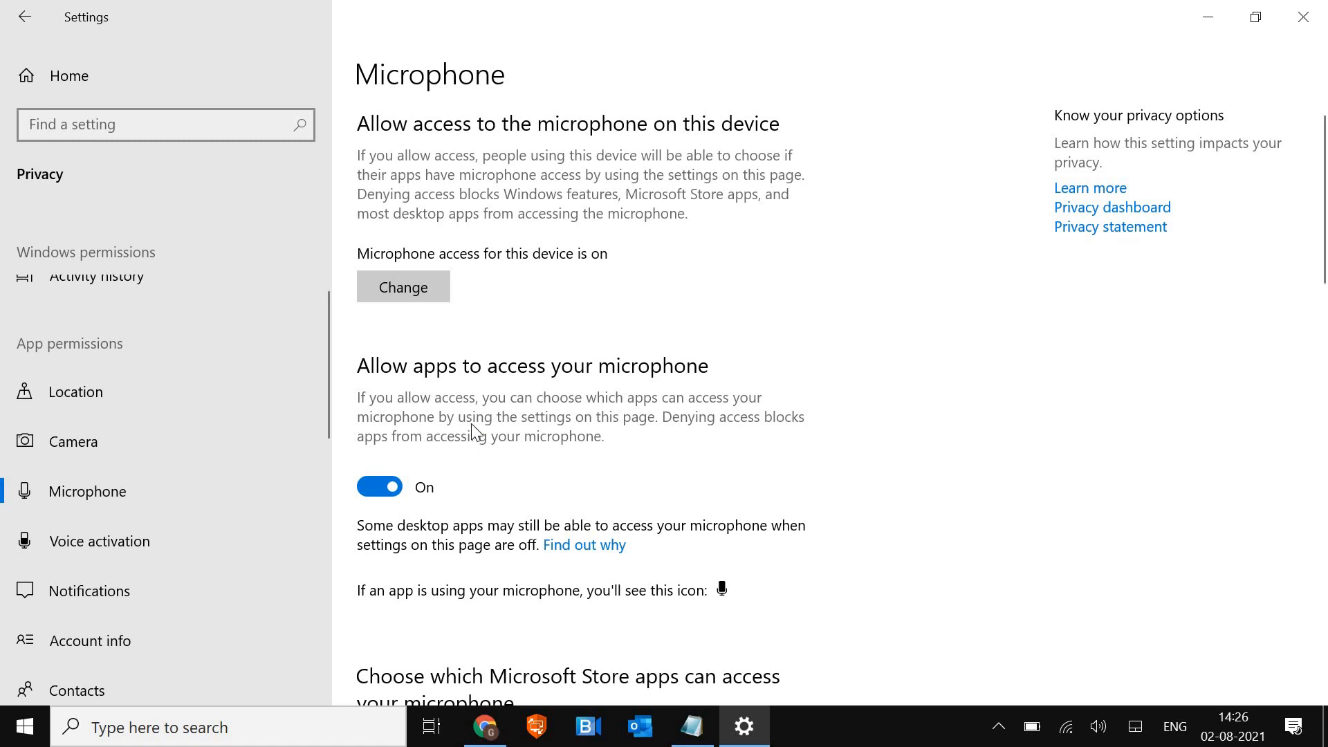
pyautogui.scroll(-3)
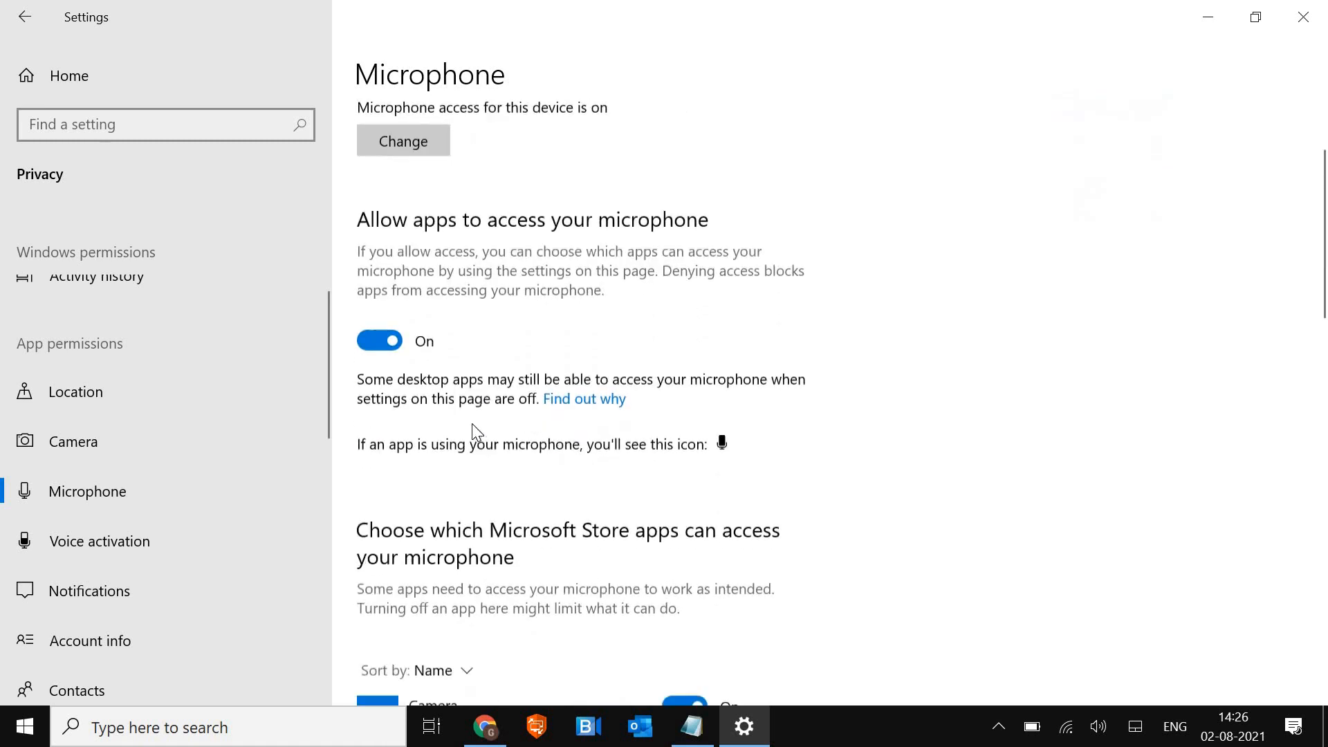
pyautogui.scroll(-3)
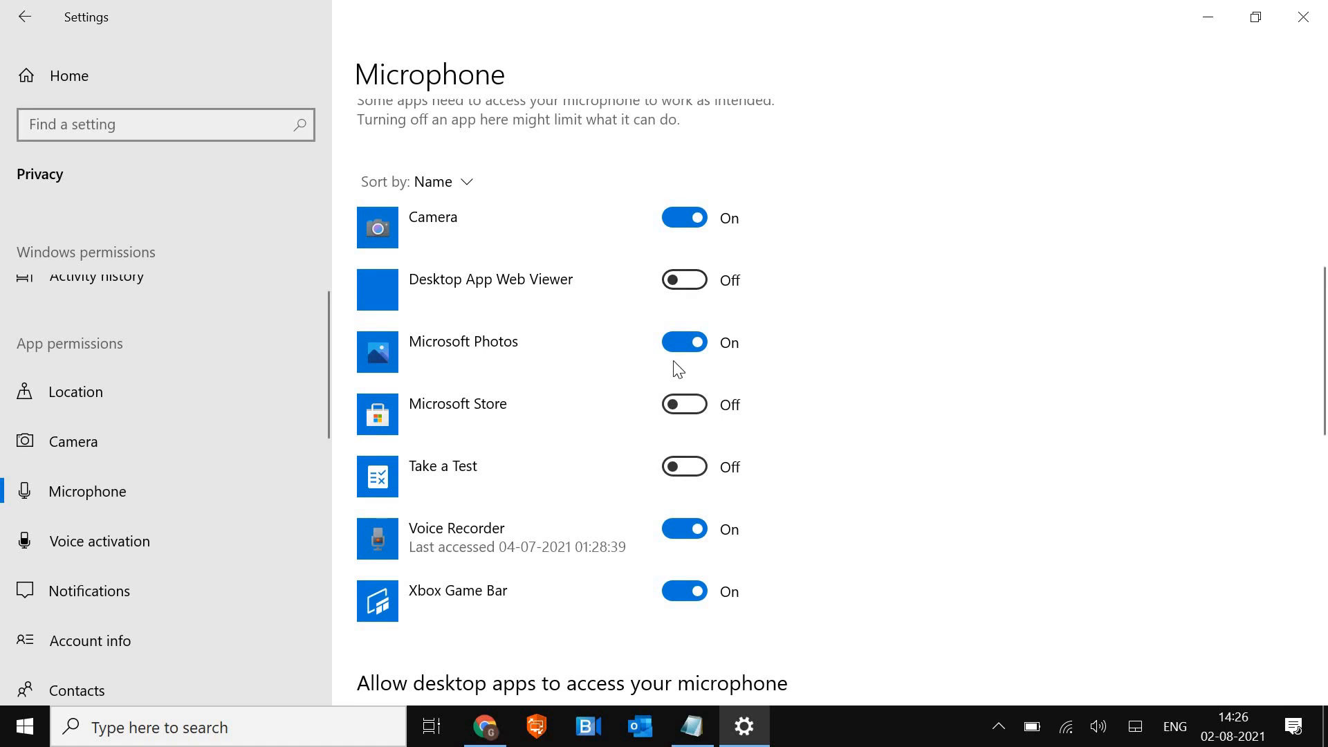
pyautogui.scroll(-3)
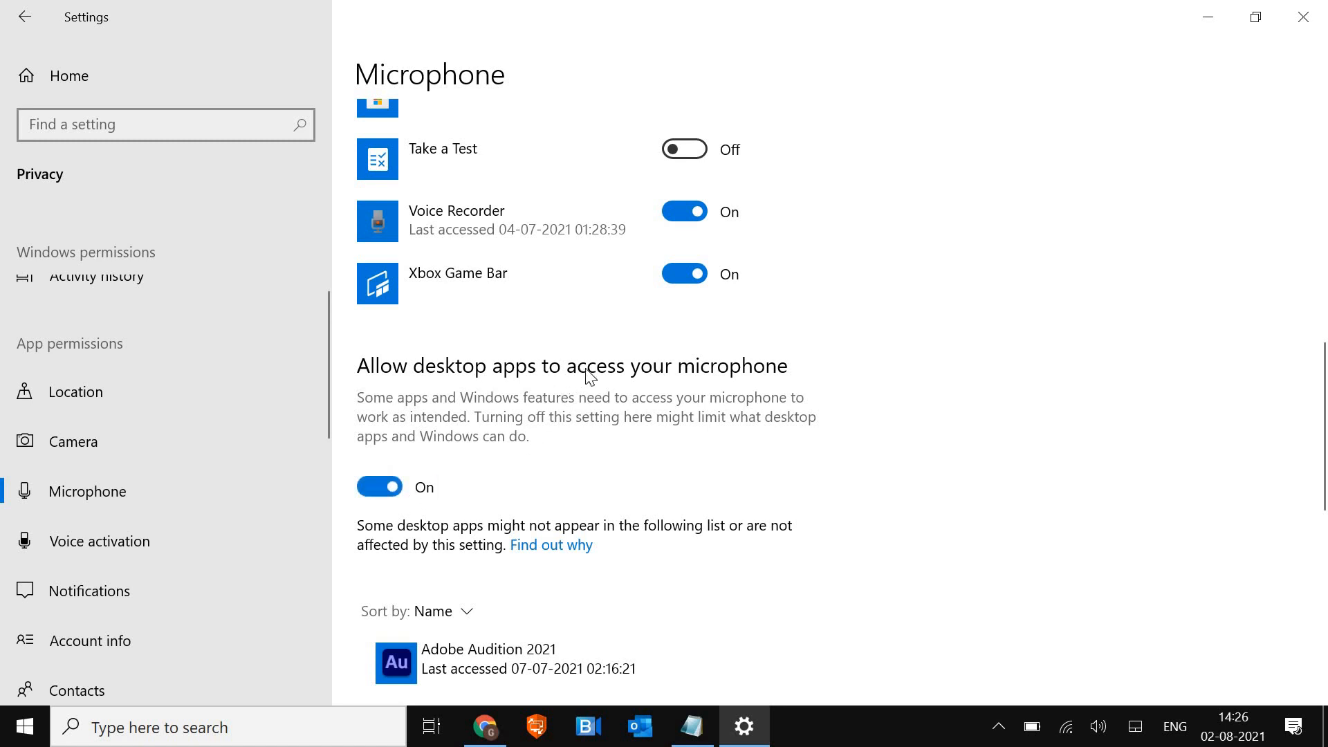
pyautogui.scroll(-3)
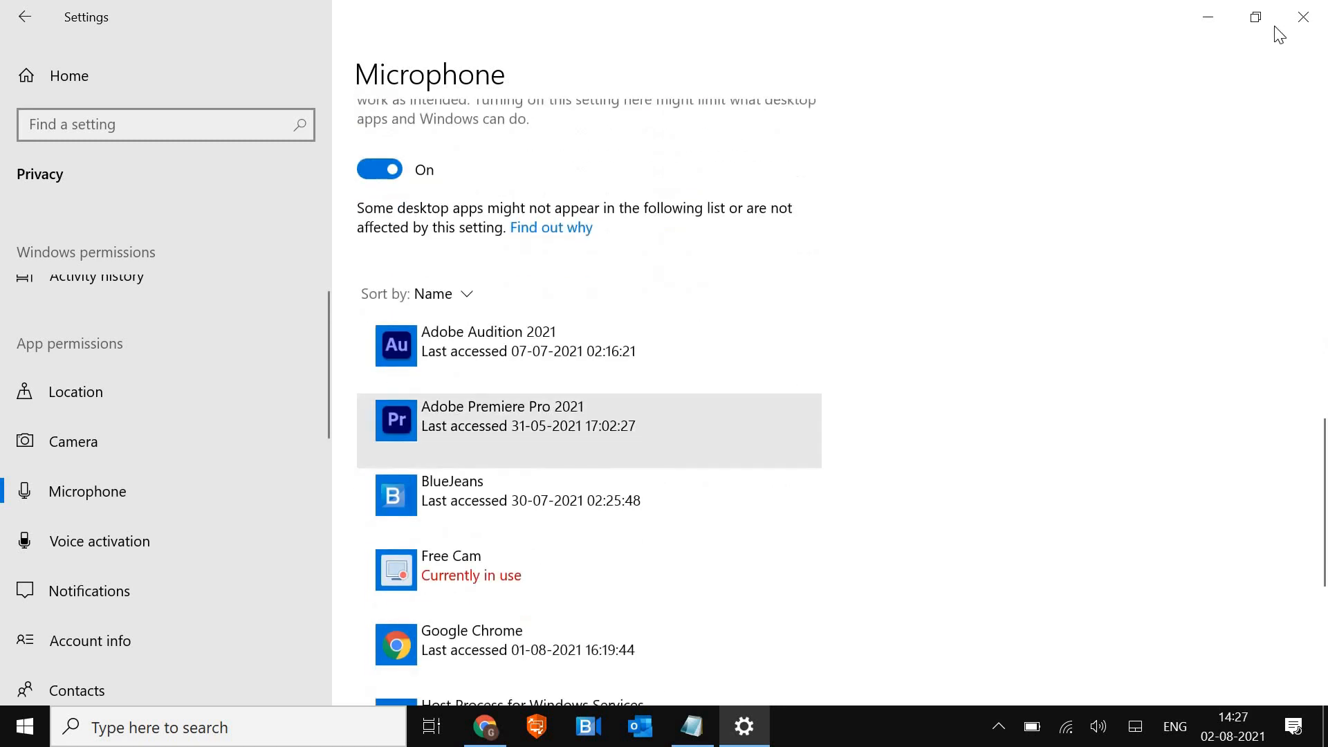
pyautogui.moveTo(1302, 16)
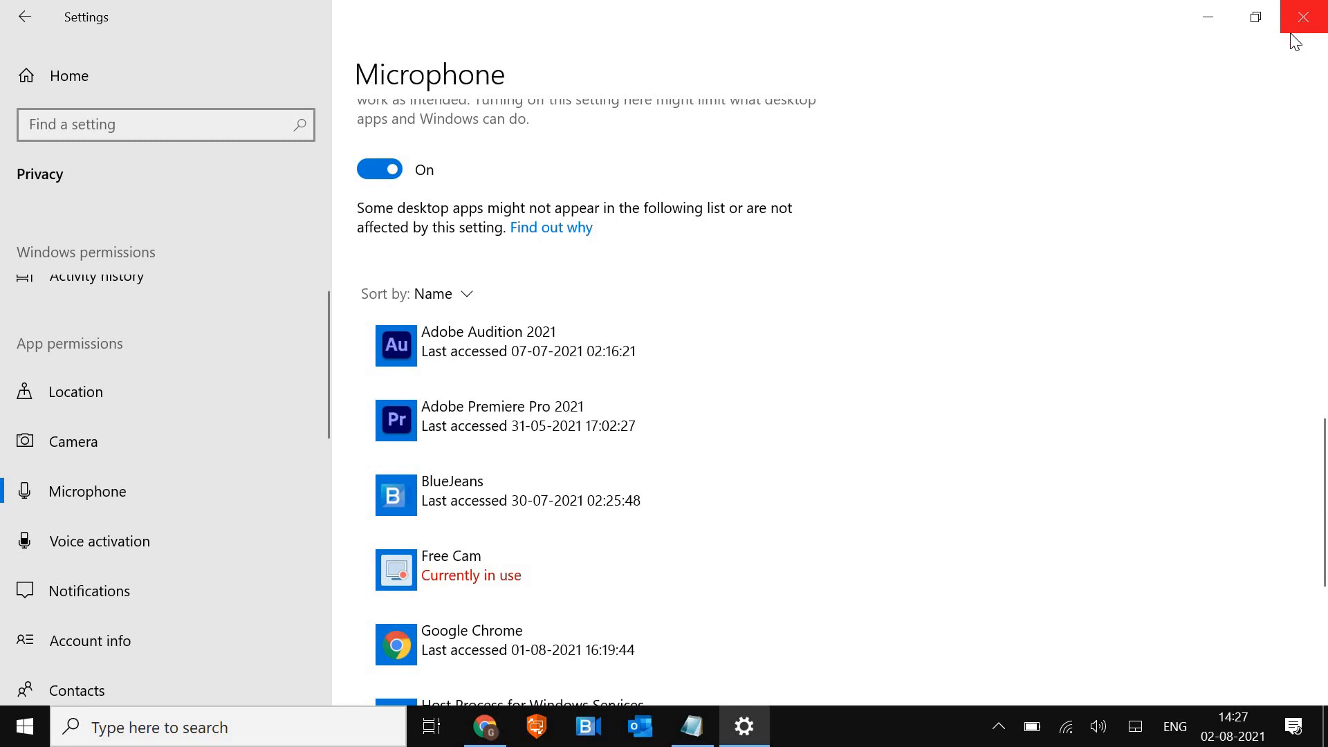
# Step: Close Settings, open Sound, and select the Sennheiser USB headset Speakers on Playback
pyautogui.click(1303, 15)
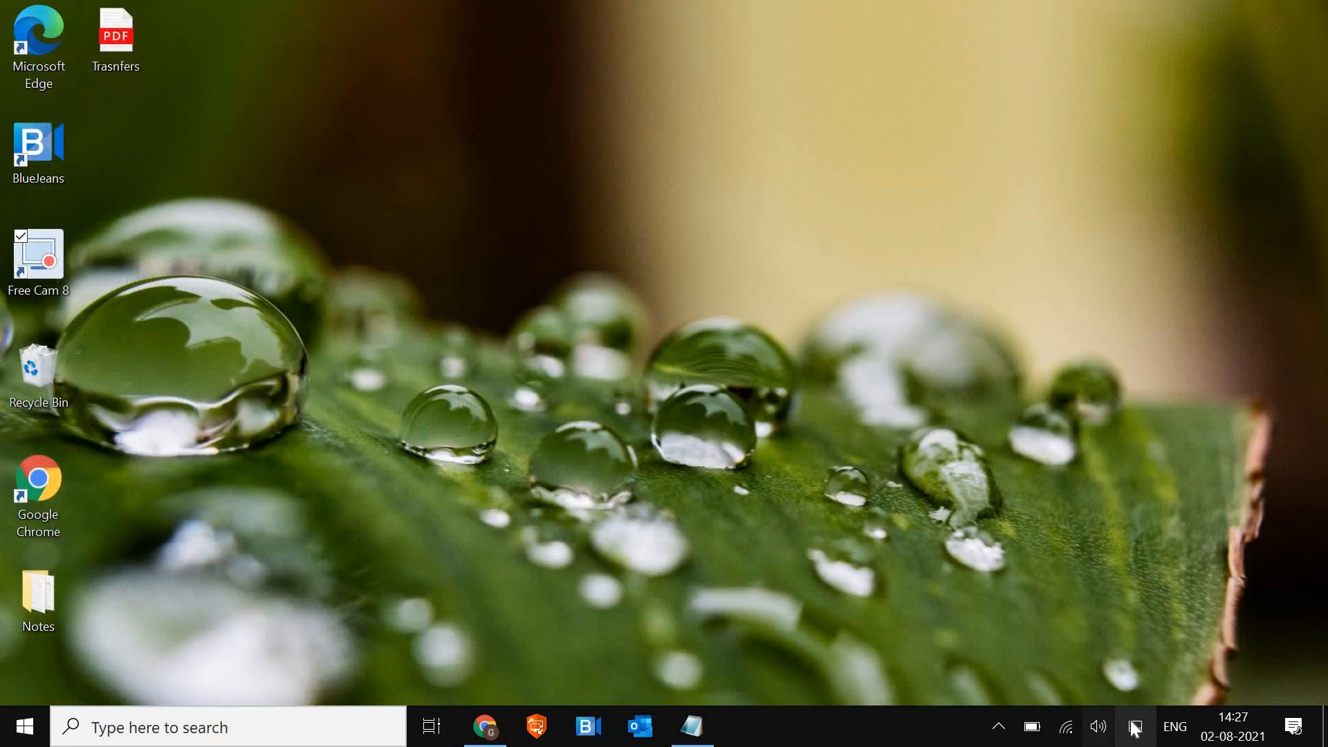
pyautogui.moveTo(1099, 722)
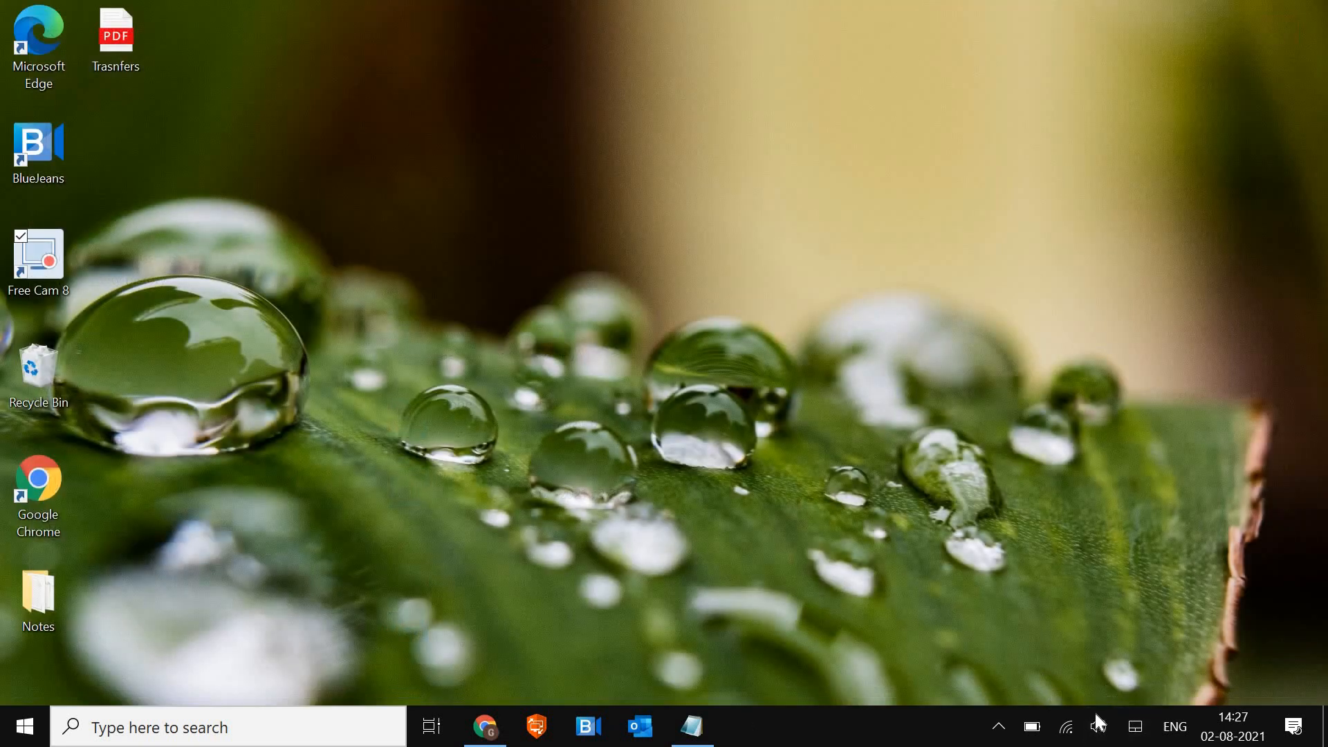
pyautogui.moveTo(1100, 727)
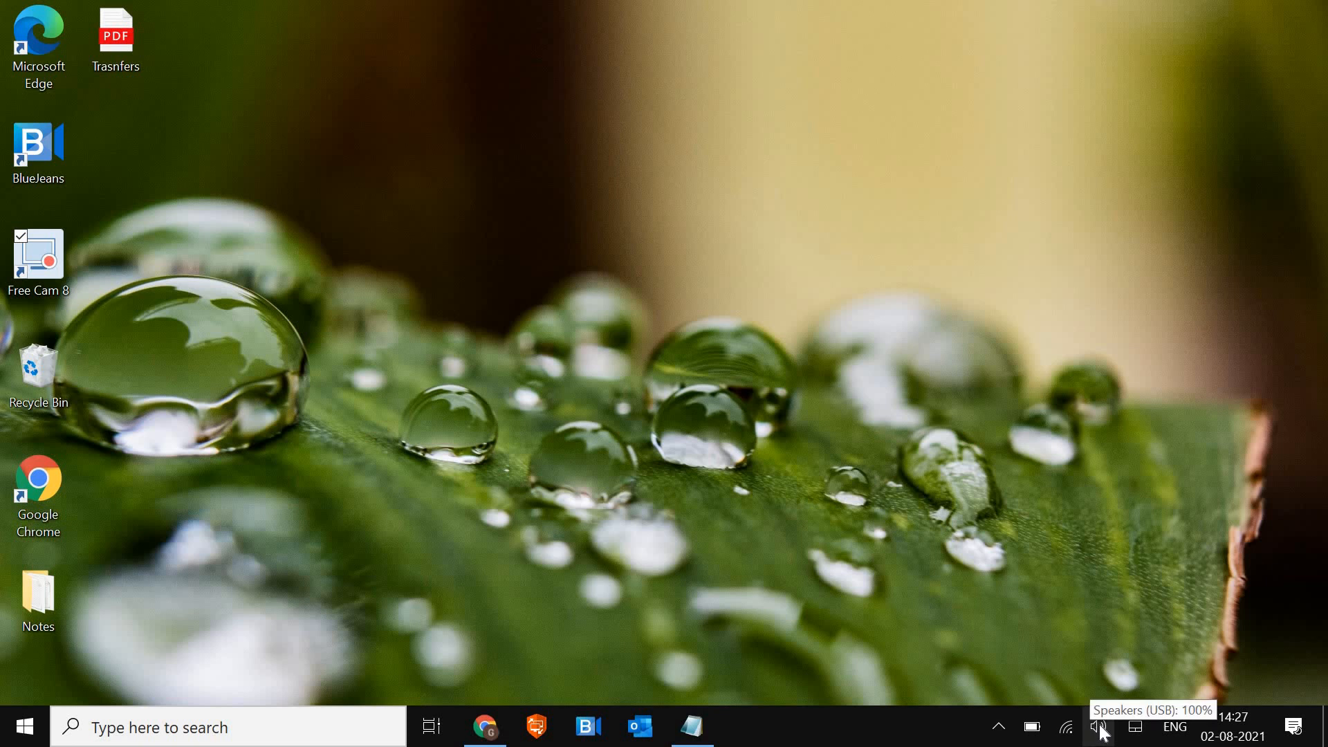
pyautogui.rightClick(1098, 727)
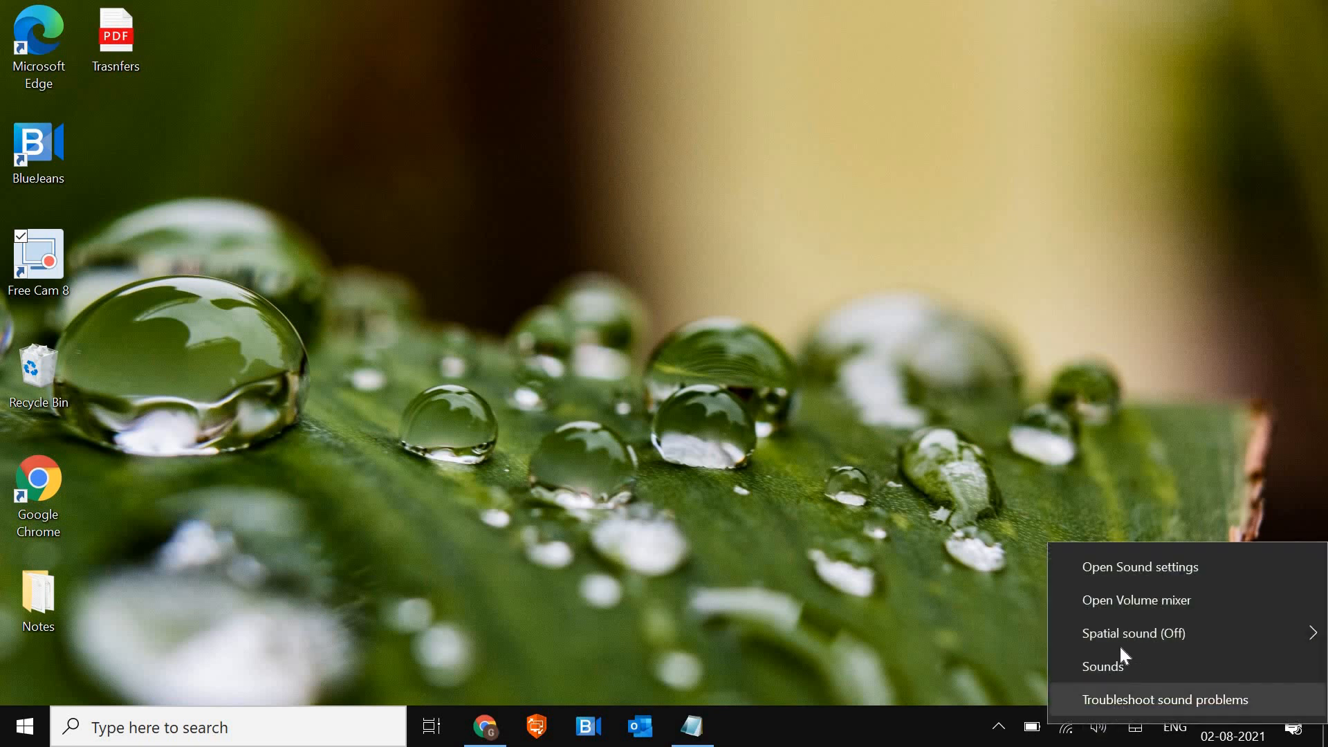
pyautogui.moveTo(1103, 667)
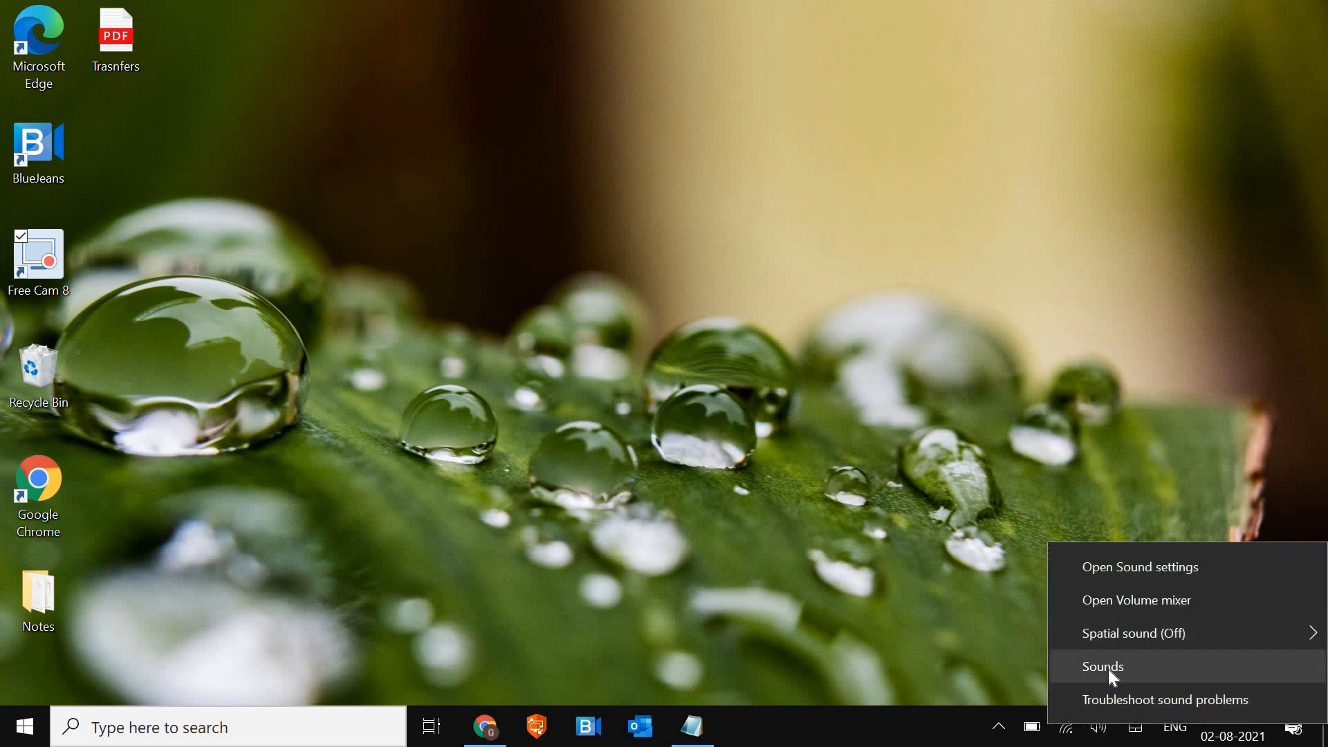
pyautogui.click(1102, 666)
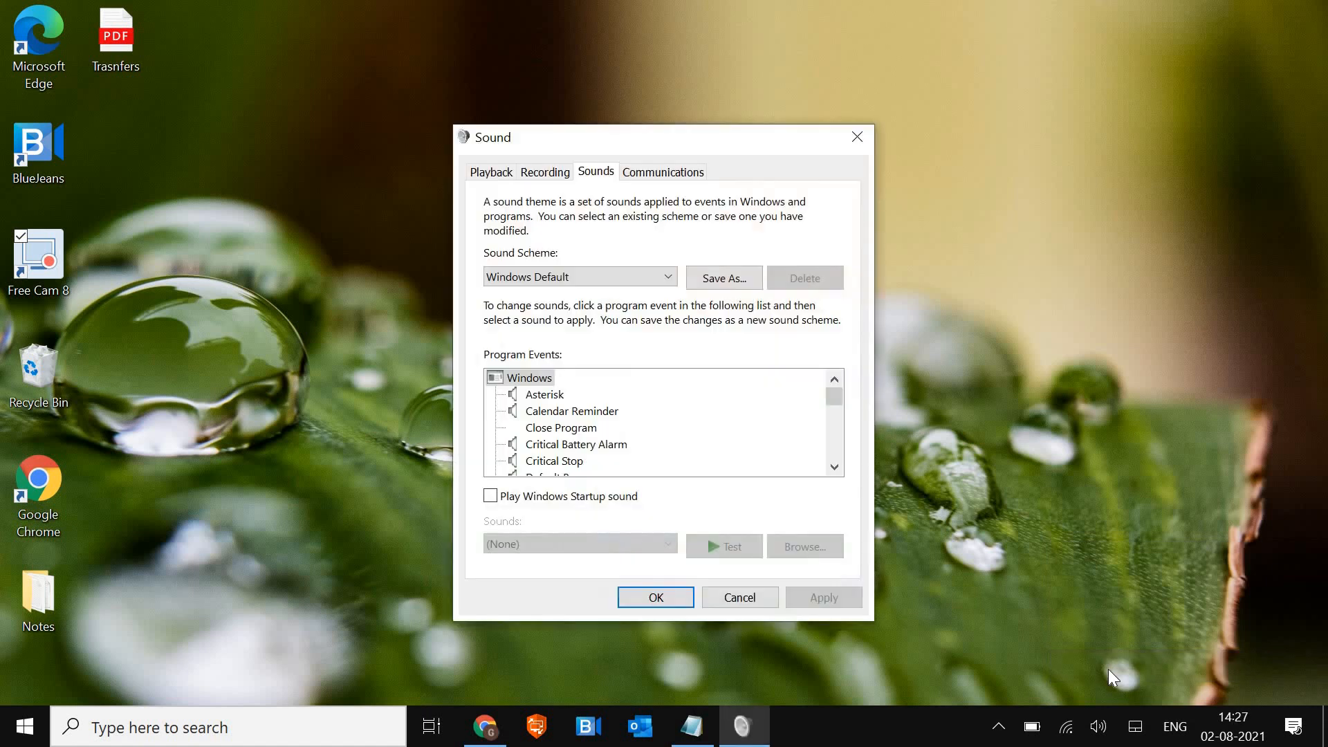
pyautogui.moveTo(883, 147)
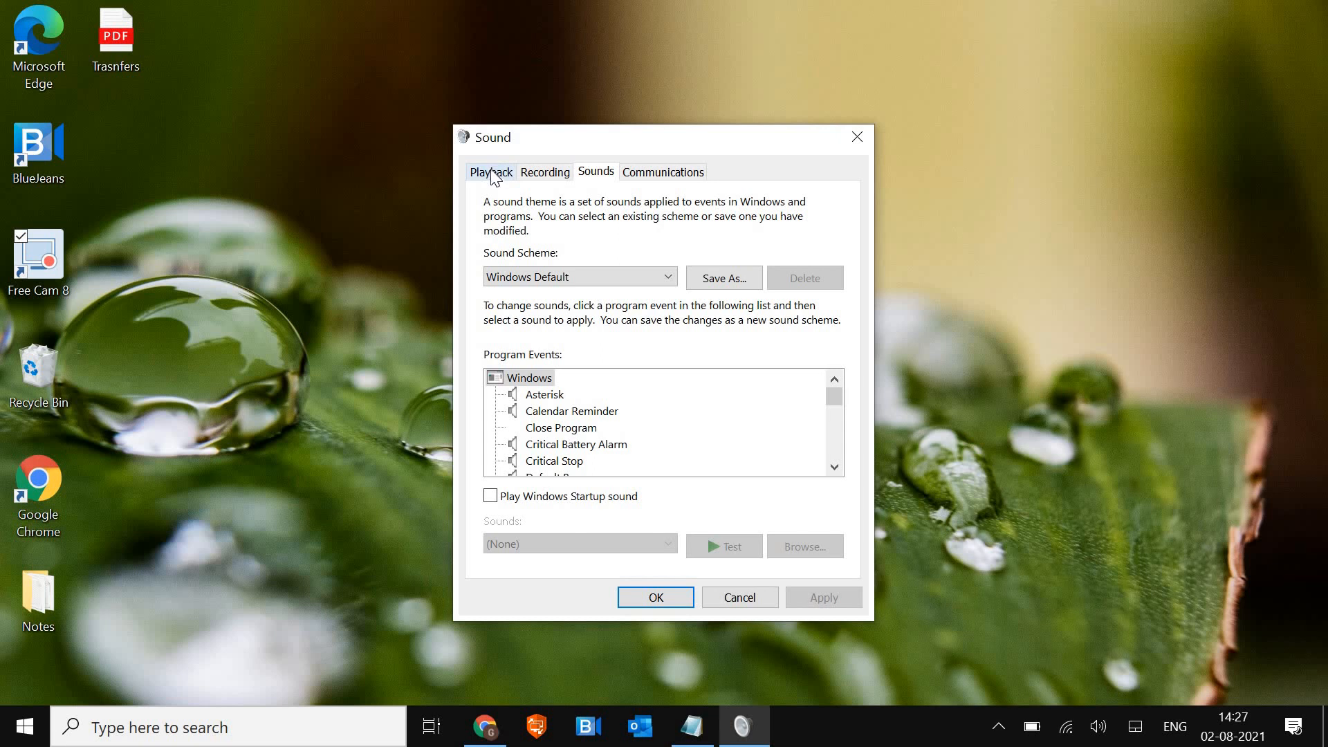
pyautogui.click(490, 171)
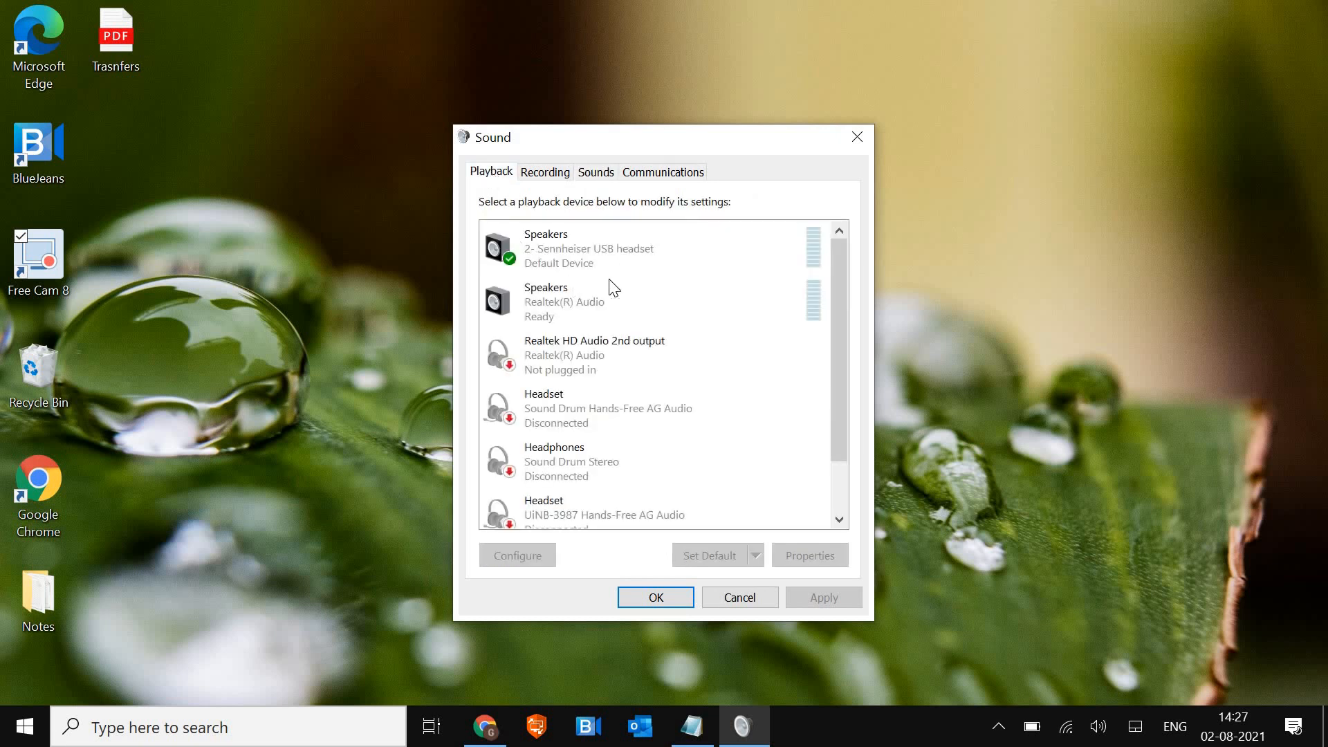
pyautogui.click(610, 248)
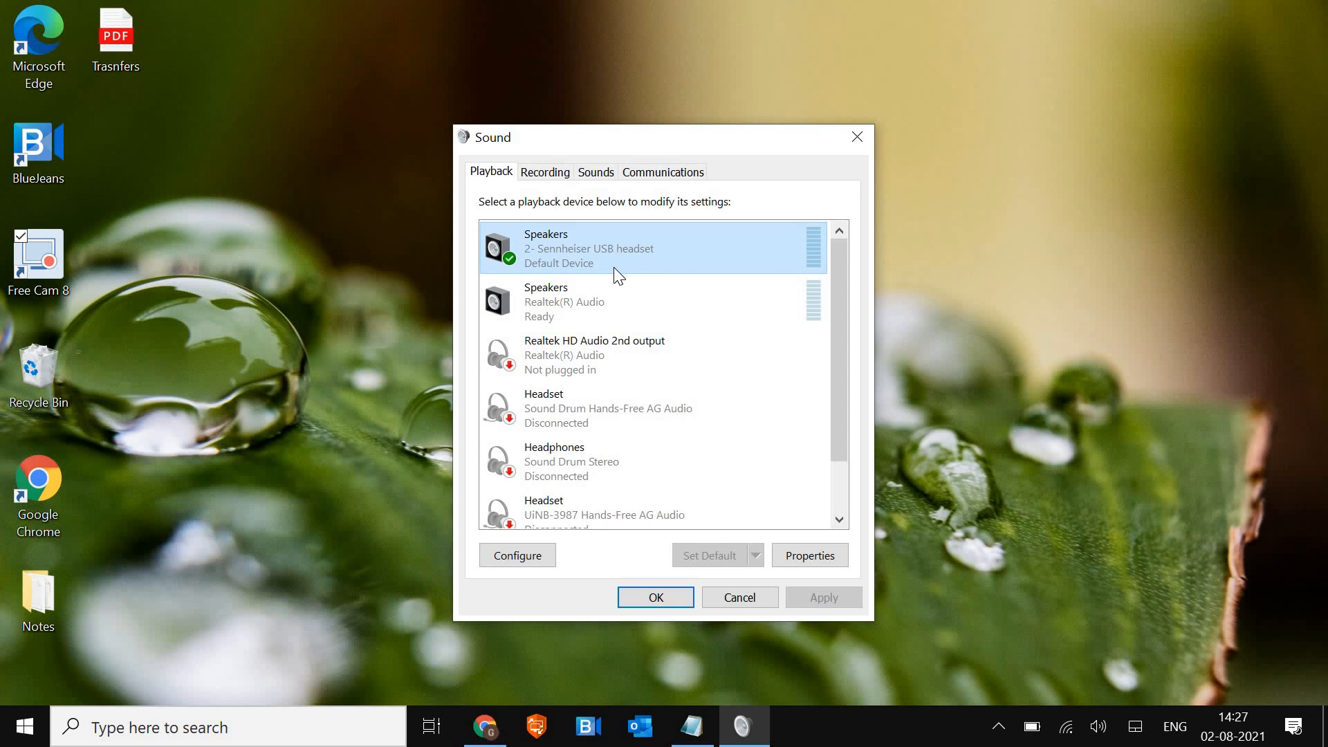
pyautogui.moveTo(692, 422)
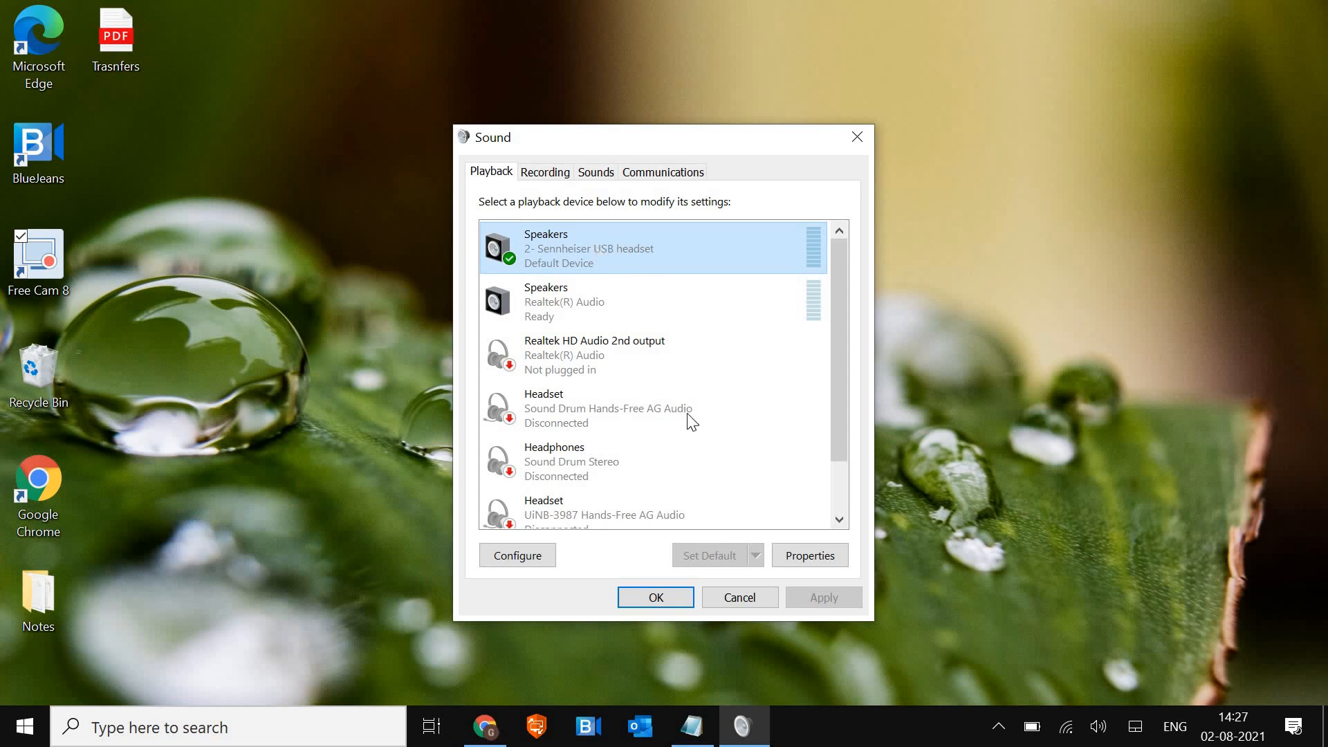
pyautogui.moveTo(699, 562)
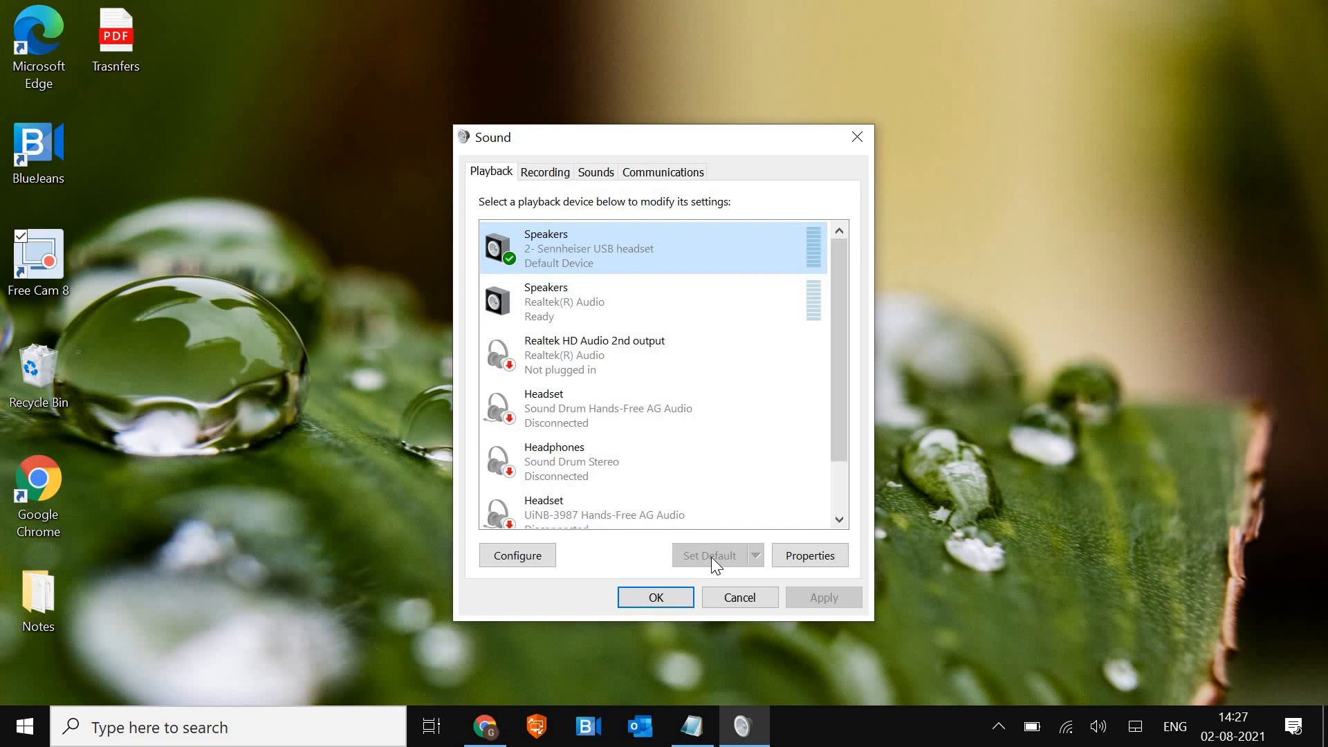
pyautogui.moveTo(654, 341)
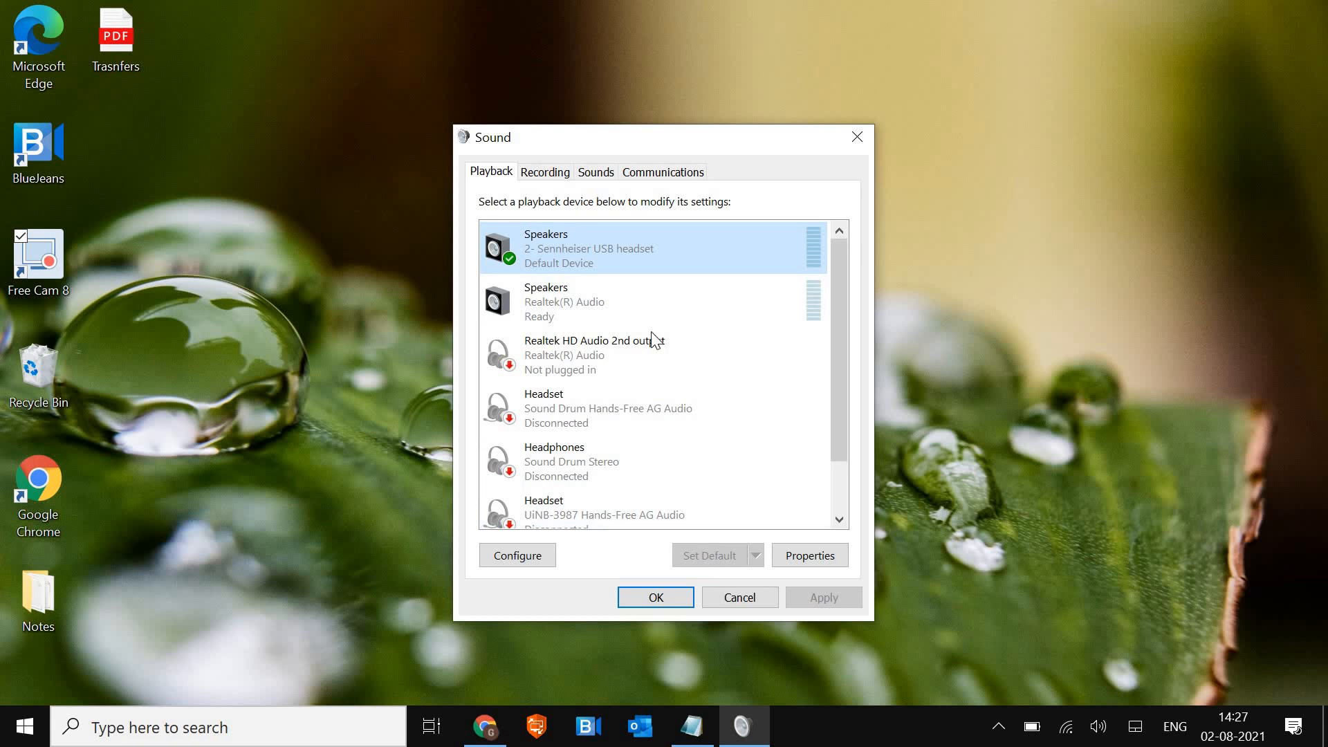
pyautogui.moveTo(607, 180)
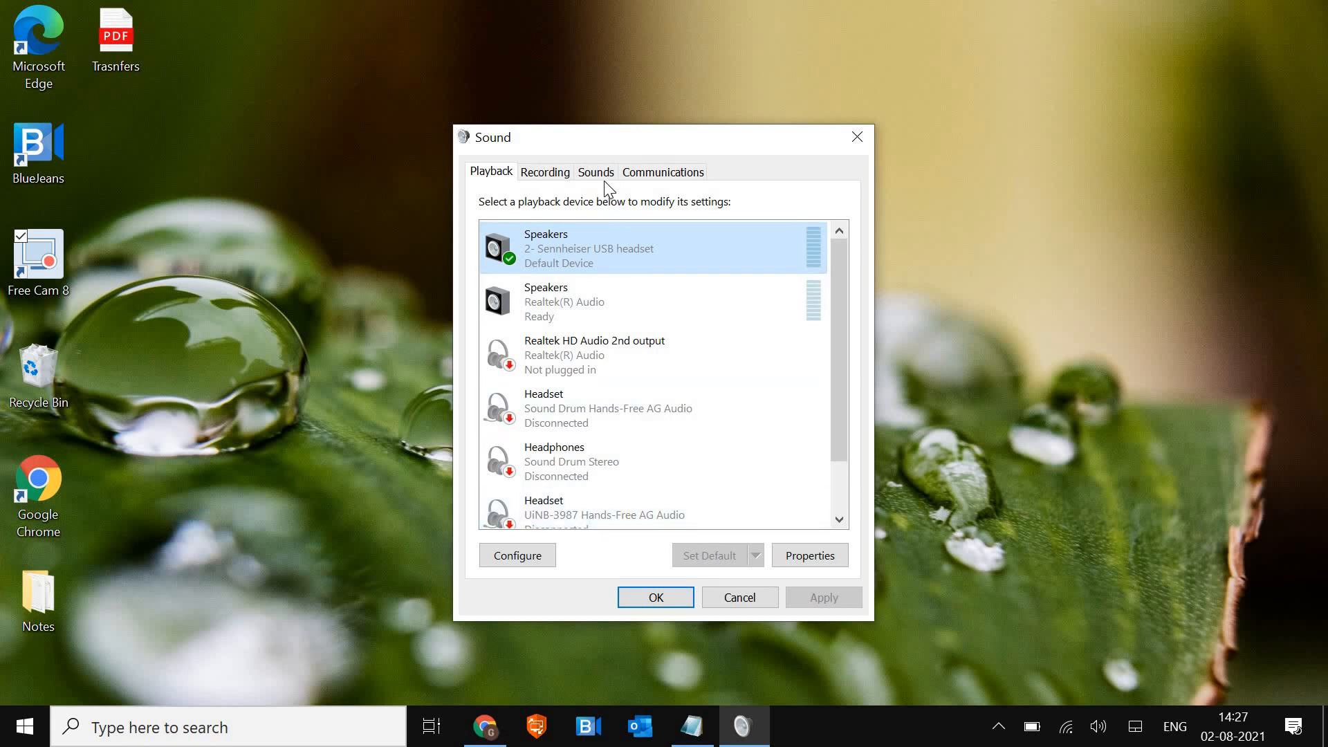
pyautogui.moveTo(792, 528)
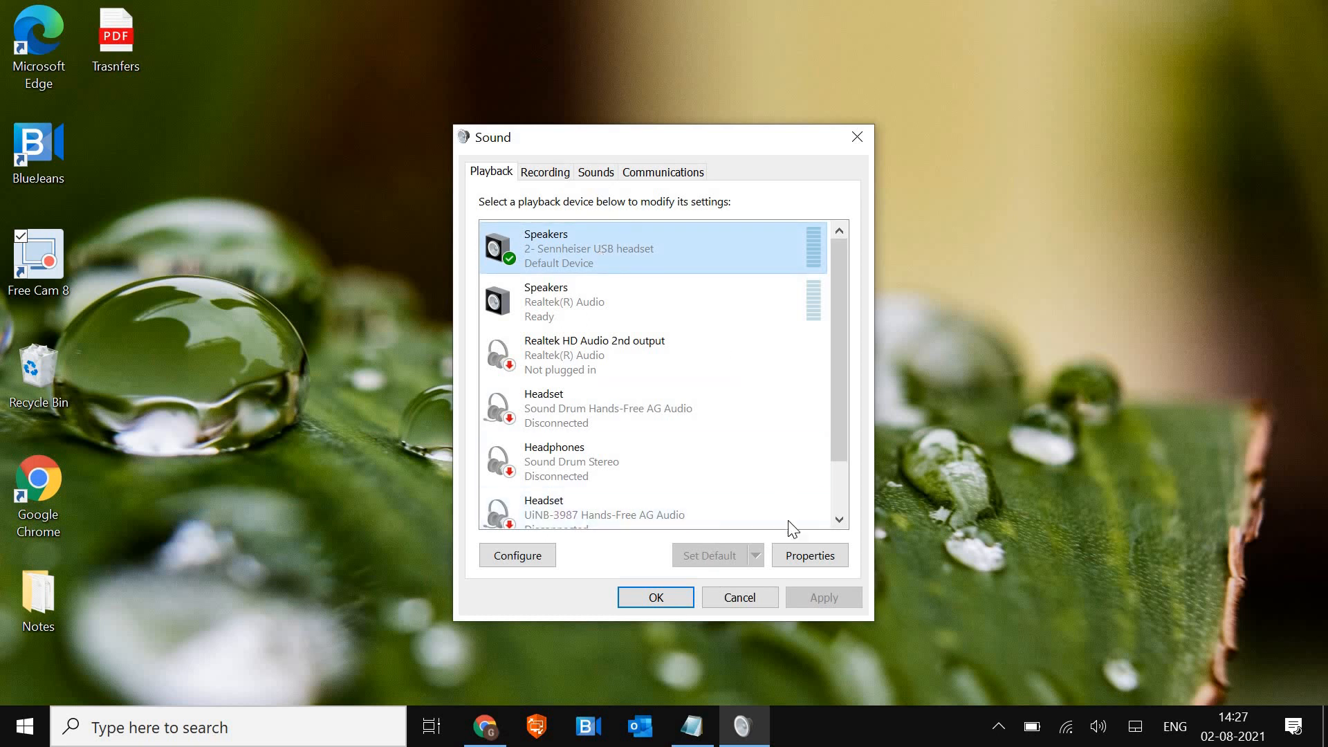
# Step: Review headset levels in Speakers Properties (speakers 100, microphone 20 muted), then close both dialogs
pyautogui.click(808, 555)
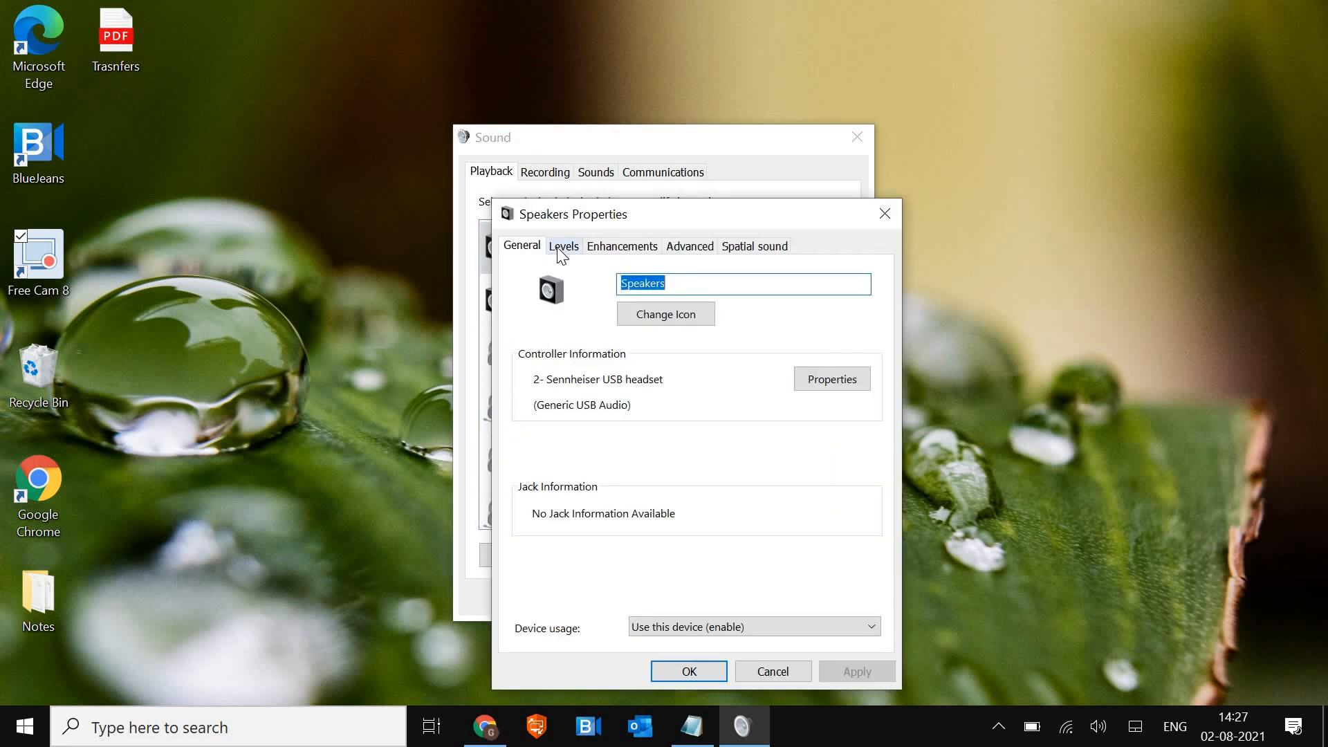
pyautogui.click(563, 246)
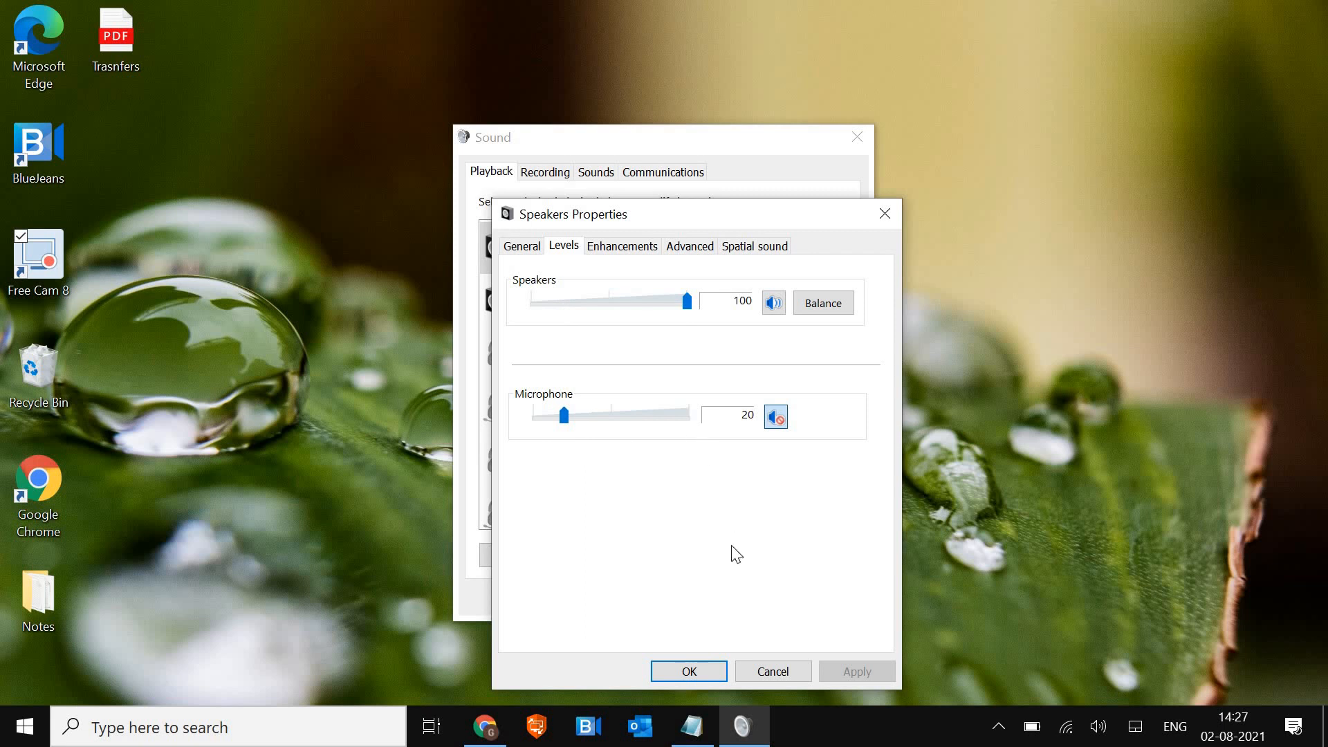
pyautogui.click(689, 671)
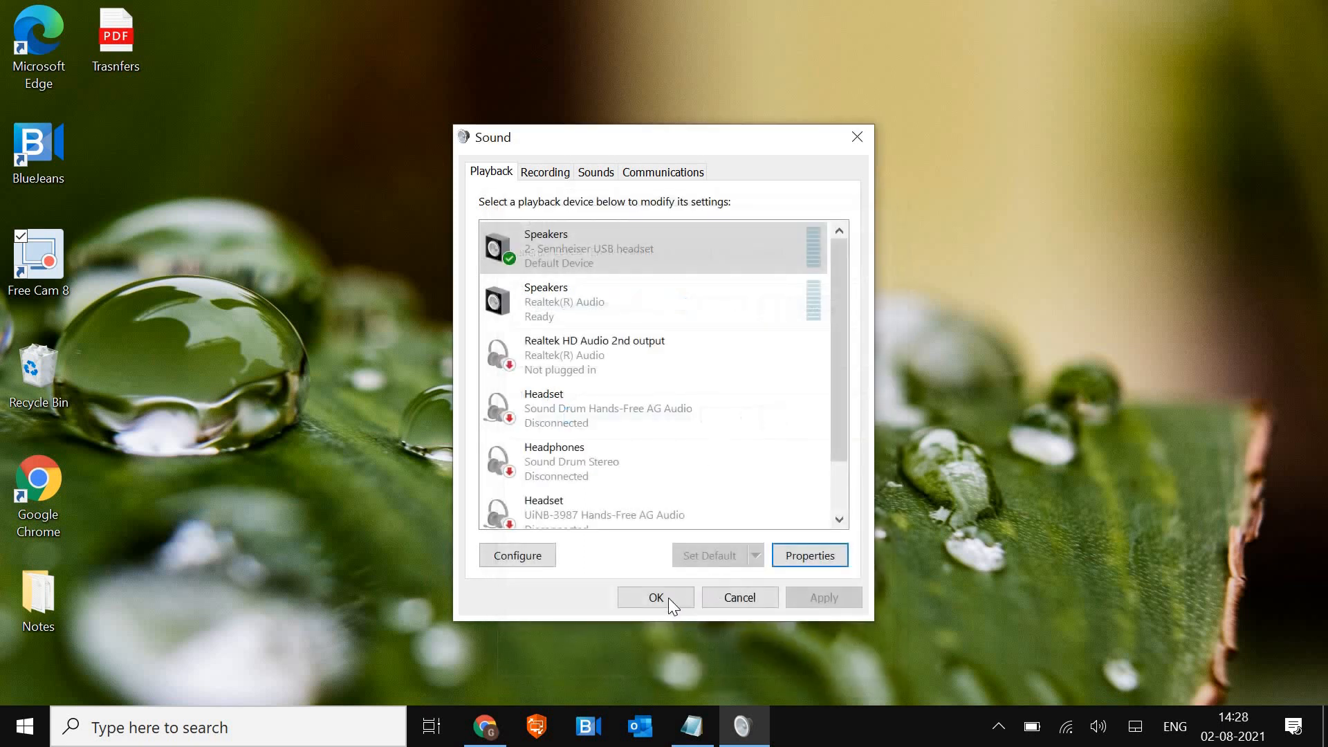
pyautogui.click(656, 597)
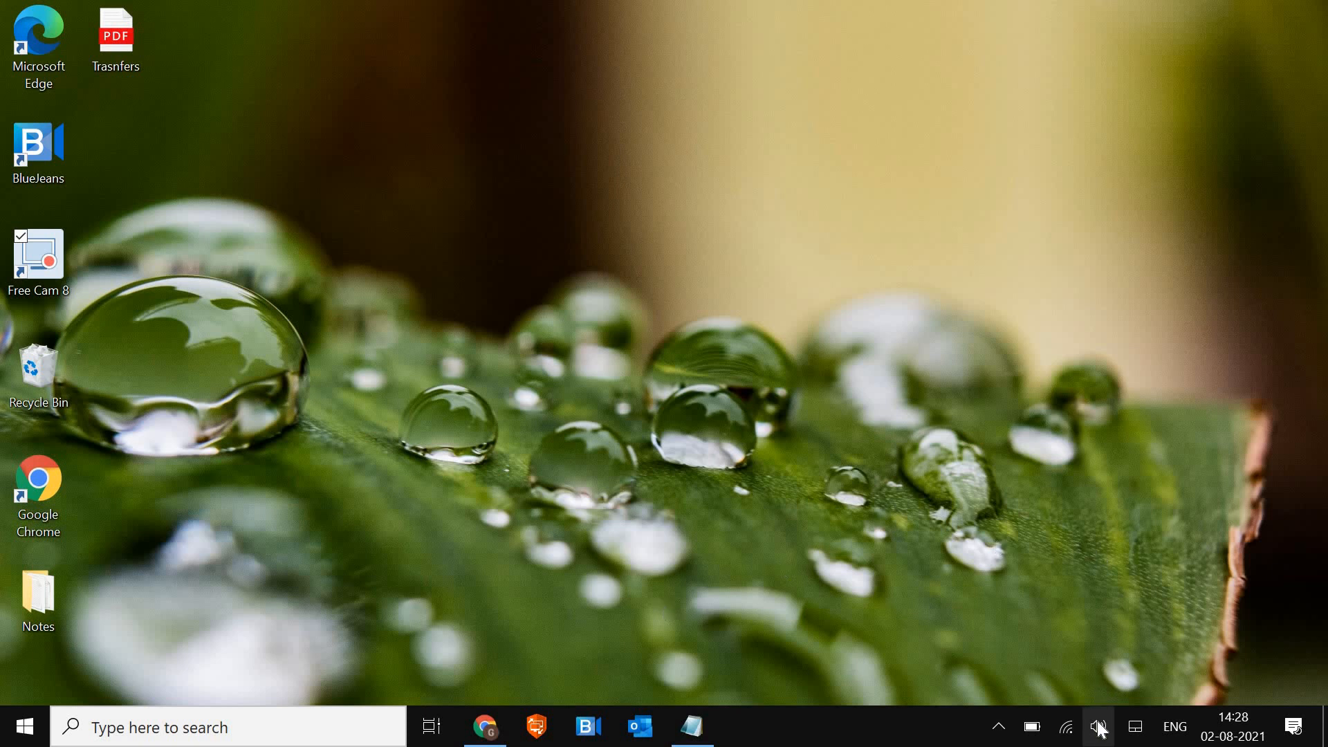
# Step: Bring up the Start button's quick-link menu listing Device Manager
pyautogui.rightClick(1098, 727)
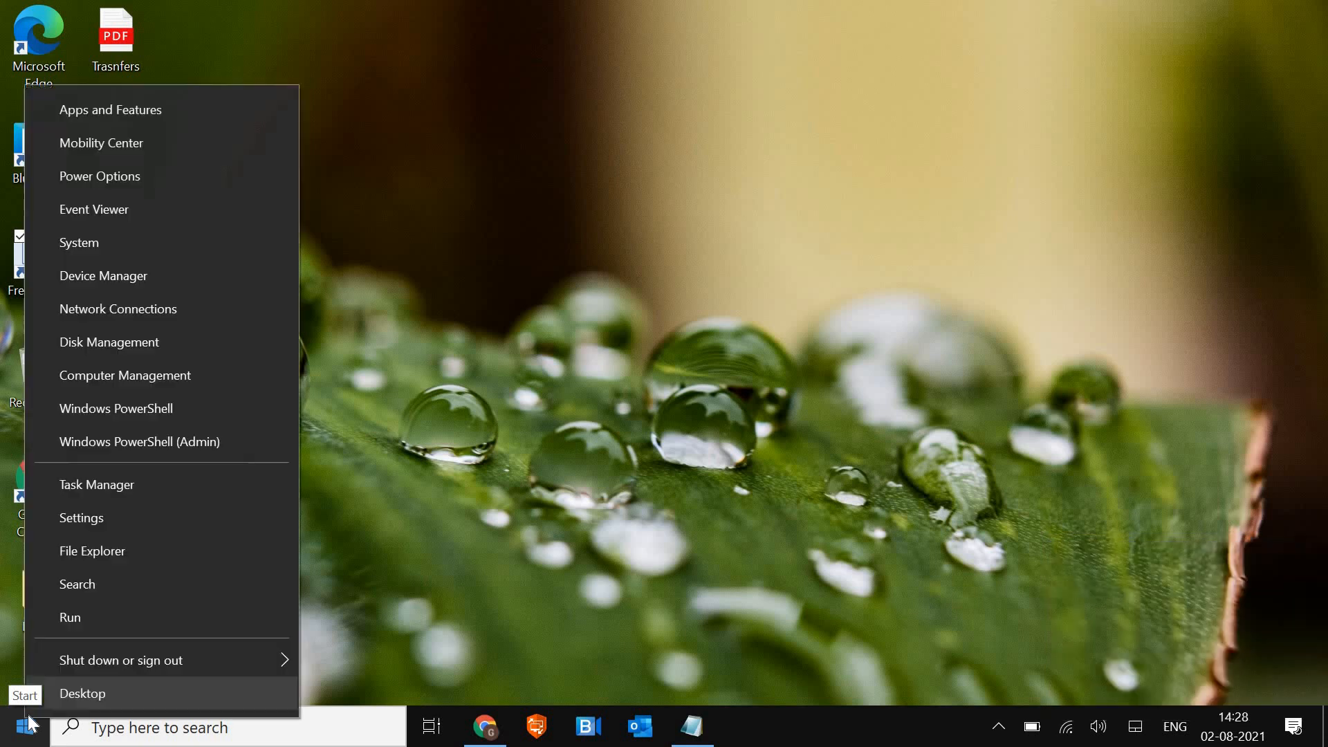
pyautogui.moveTo(106, 275)
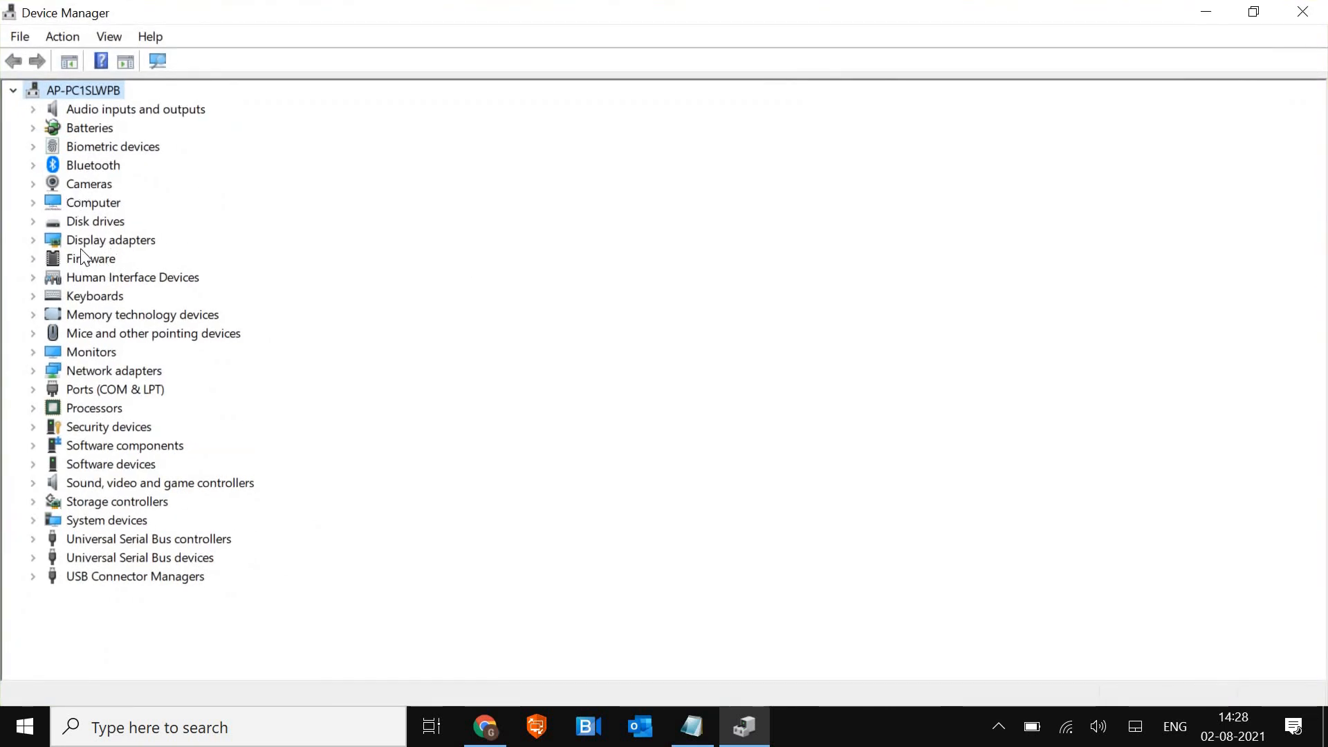
pyautogui.moveTo(47, 431)
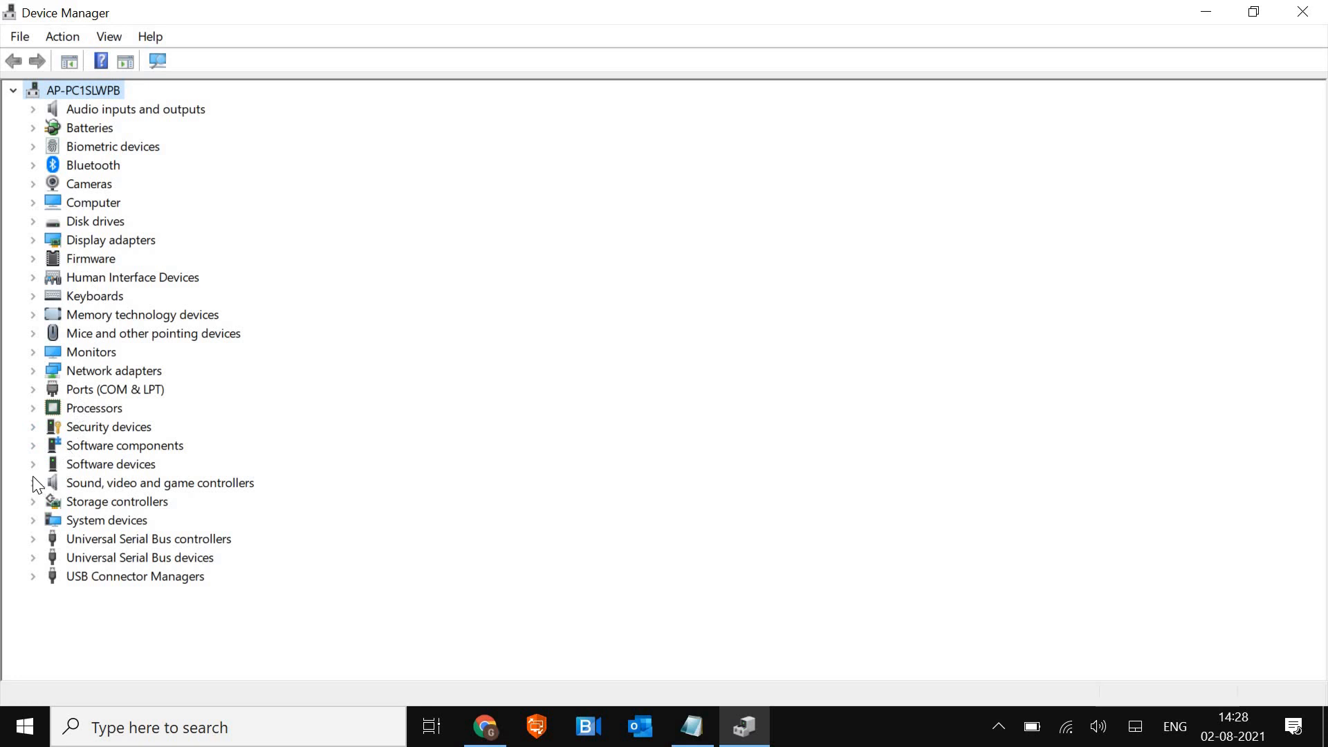
# Step: Open the Sennheiser USB headset's Update driver window under Sound controllers, then cancel it
pyautogui.click(33, 482)
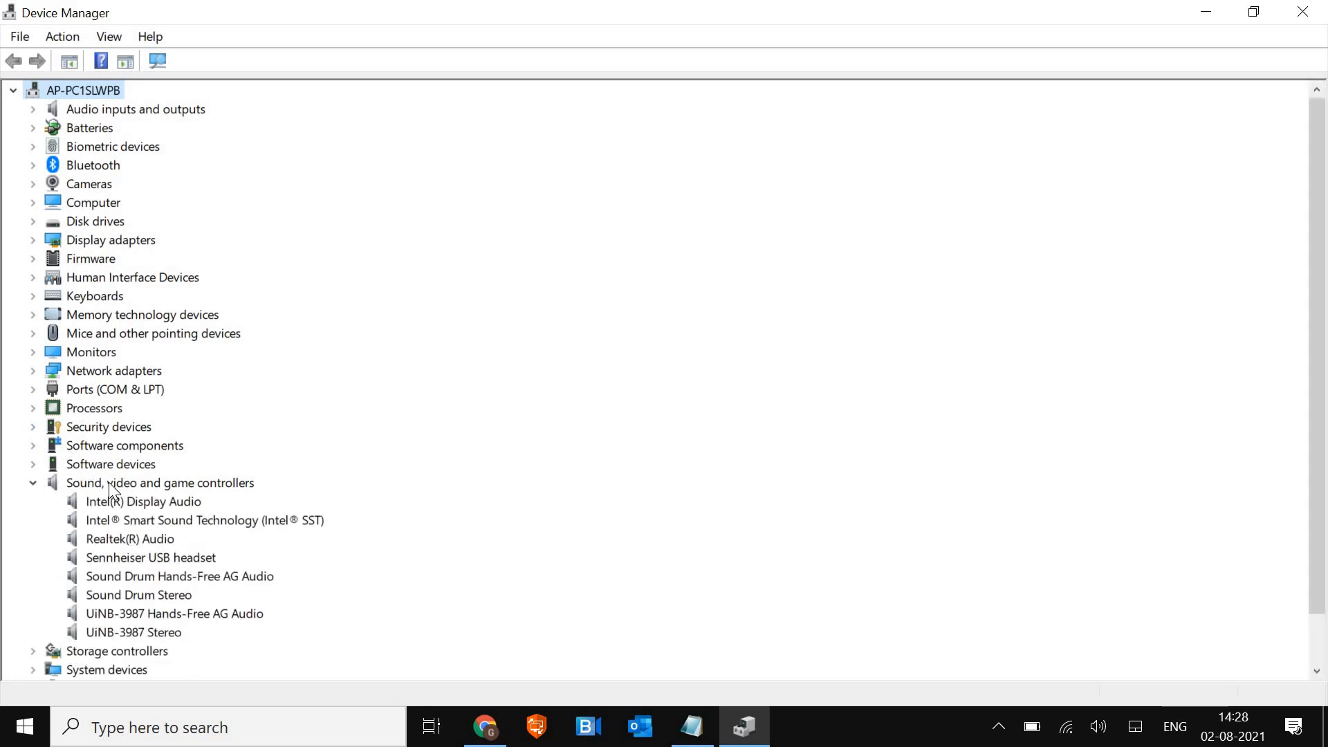
pyautogui.click(159, 483)
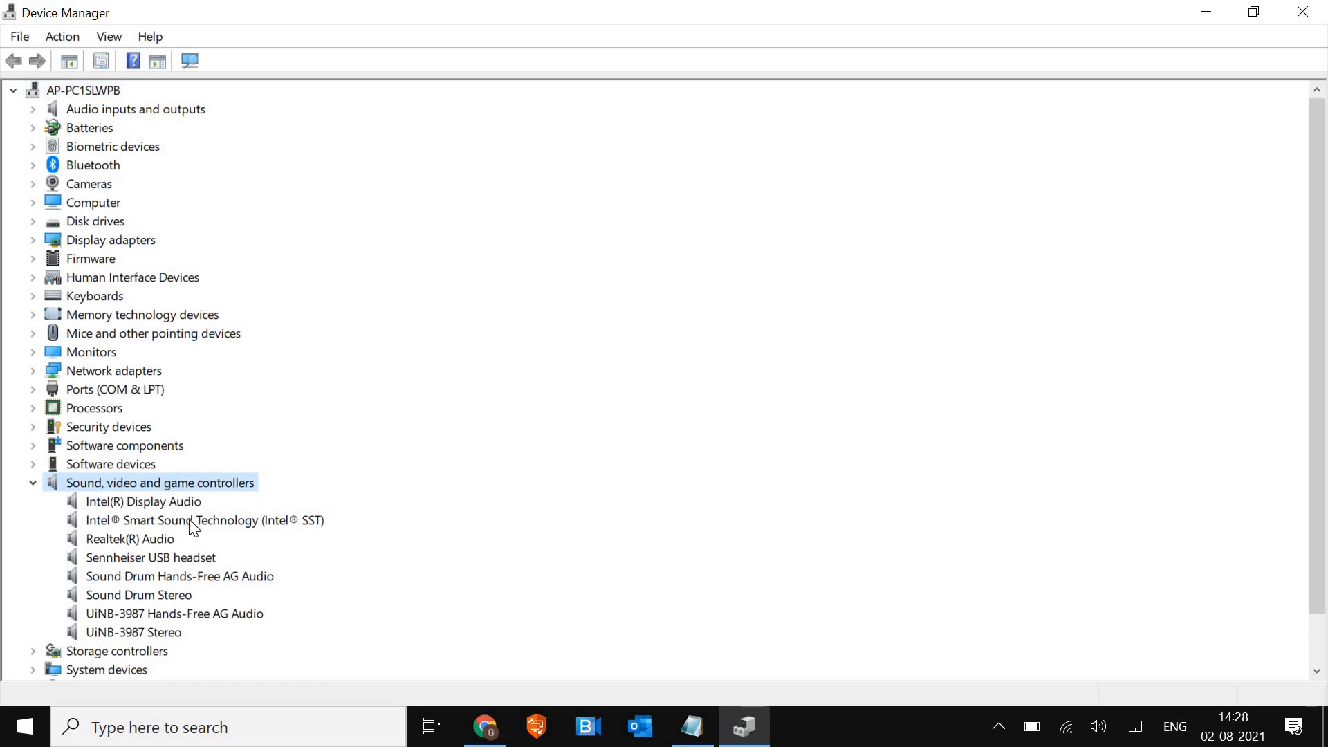
pyautogui.moveTo(160, 566)
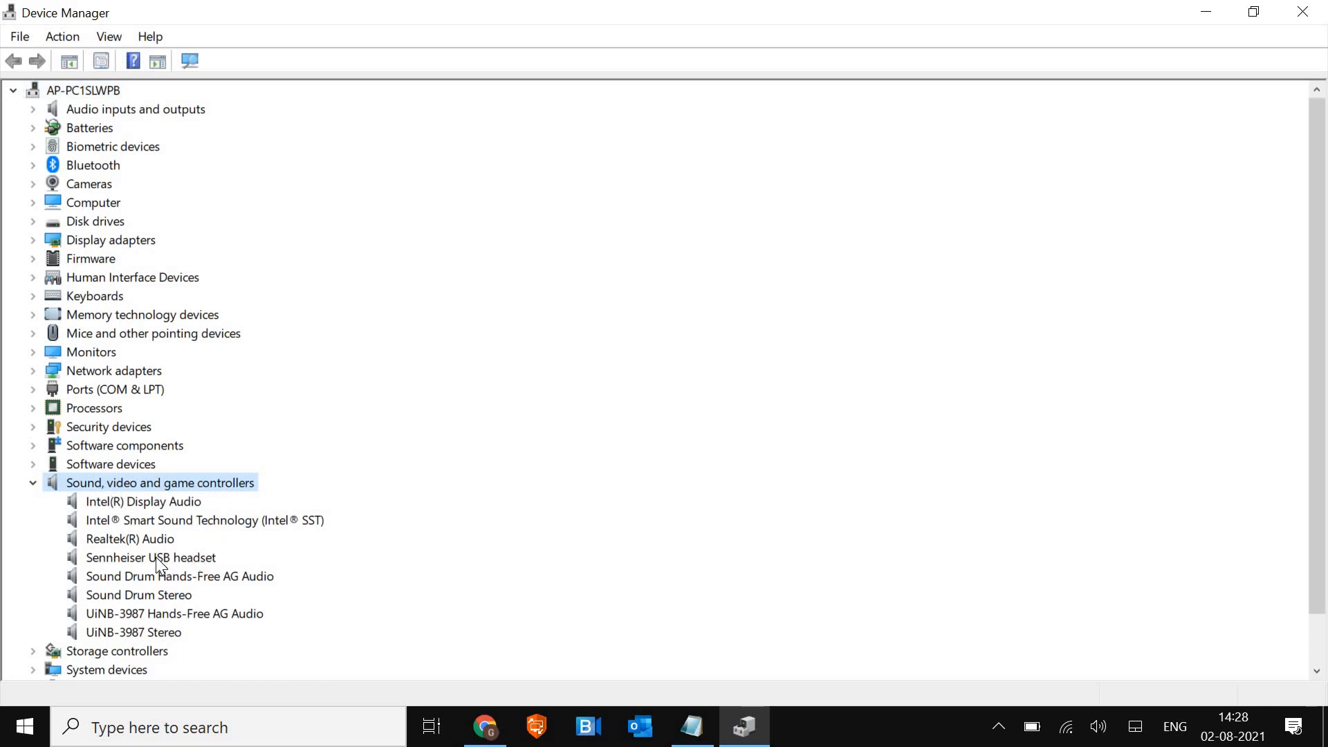
pyautogui.click(151, 557)
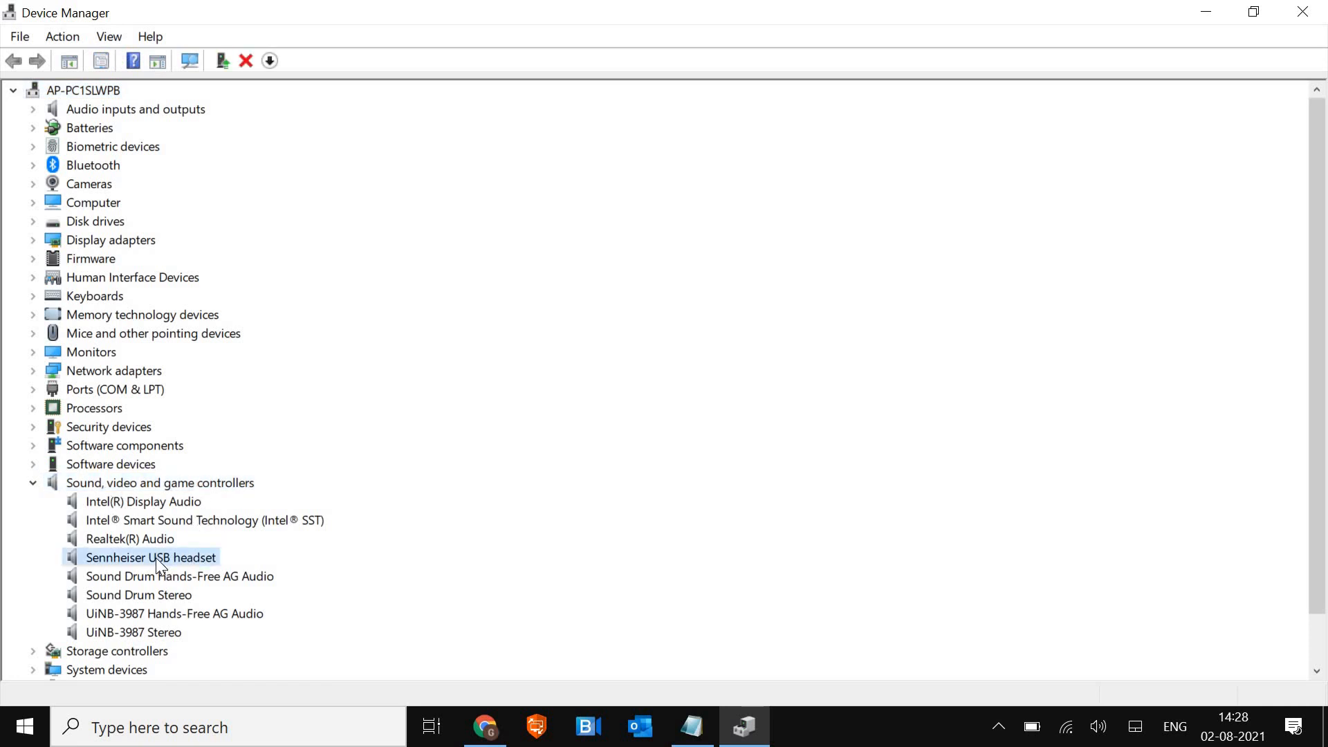
pyautogui.rightClick(151, 557)
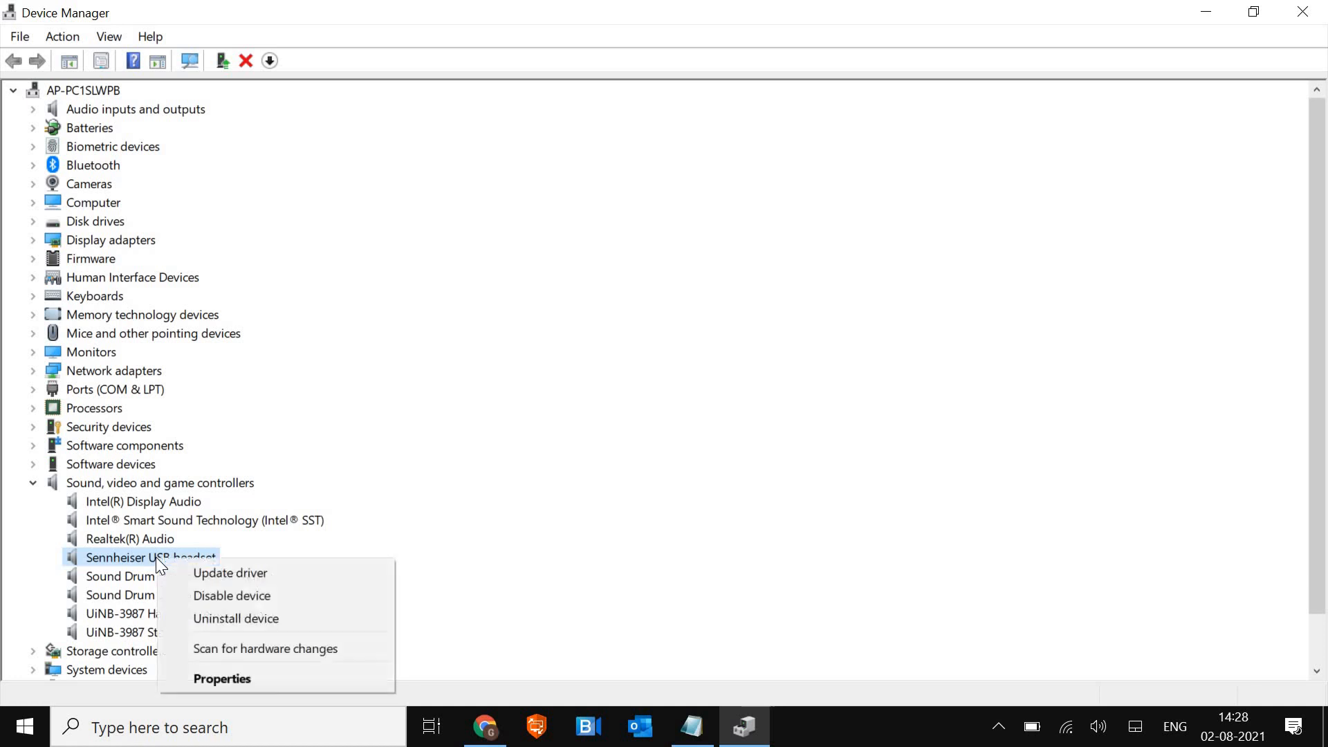
pyautogui.moveTo(231, 596)
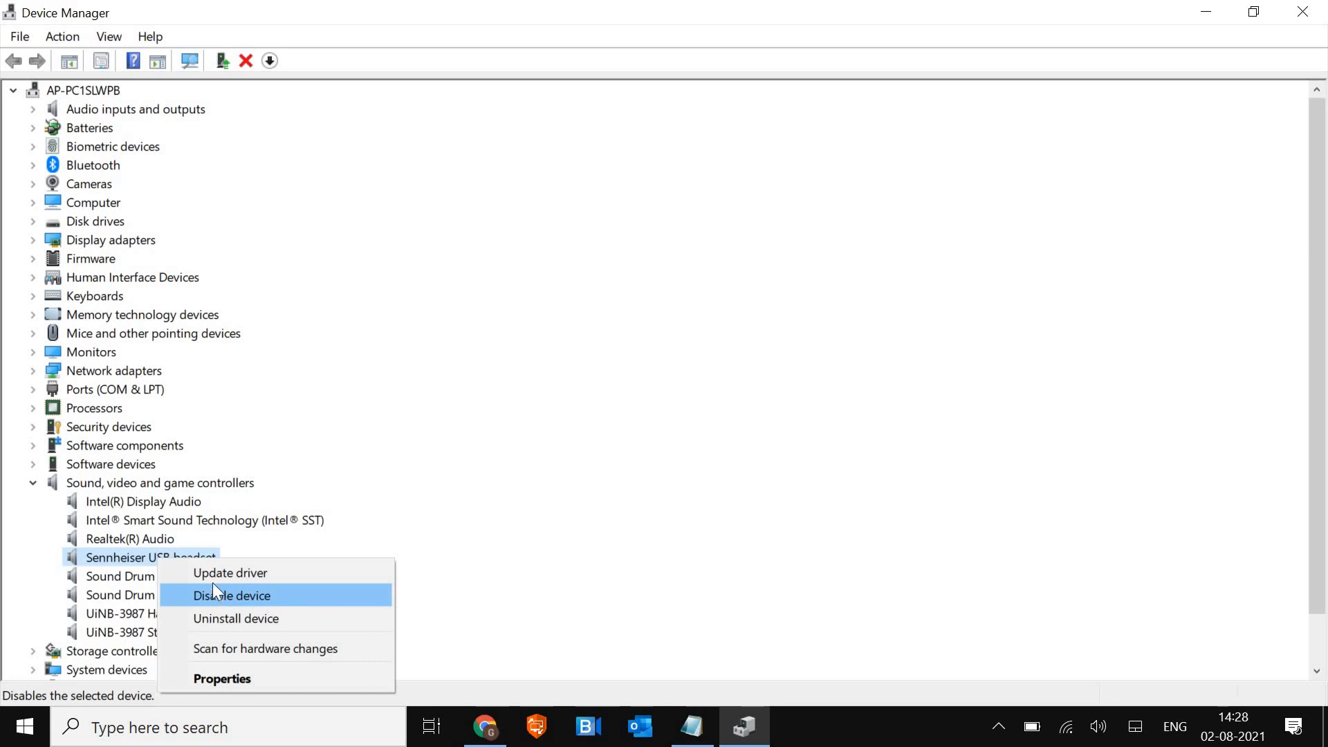
pyautogui.moveTo(230, 573)
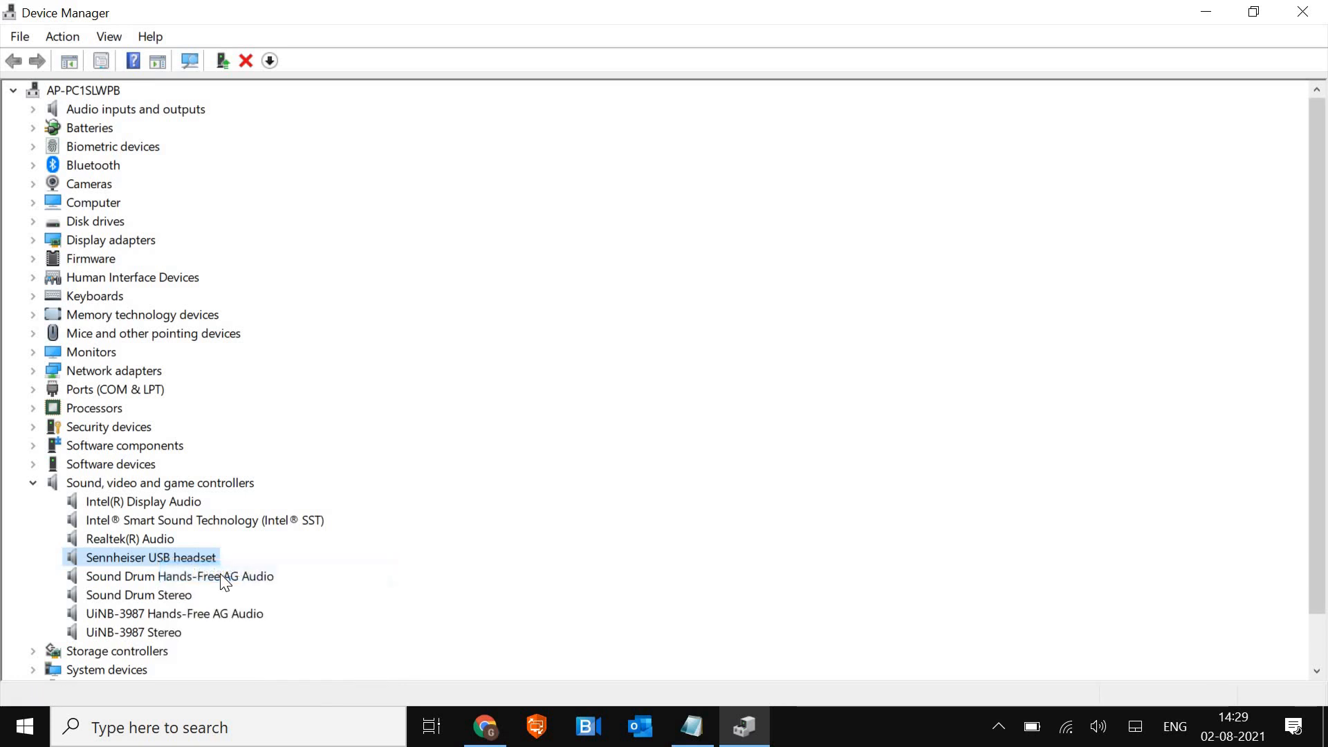
pyautogui.click(150, 558)
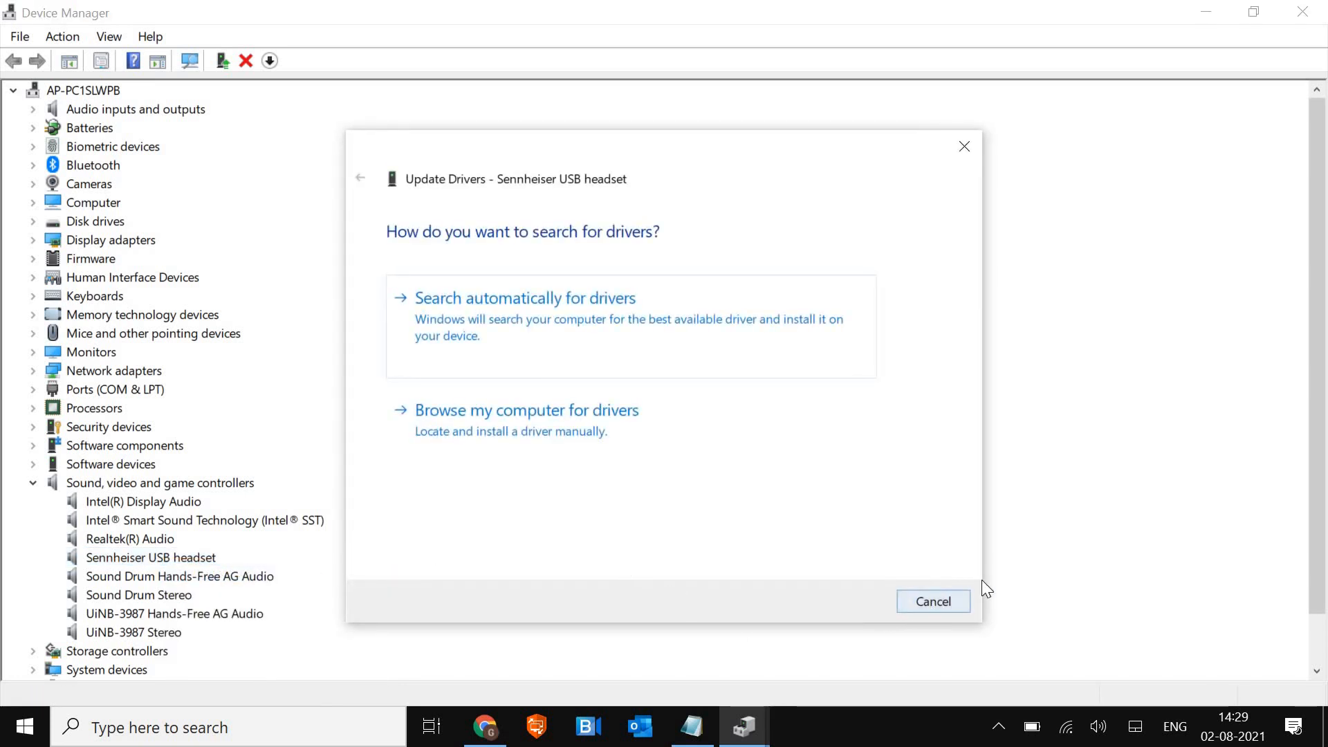
pyautogui.click(932, 600)
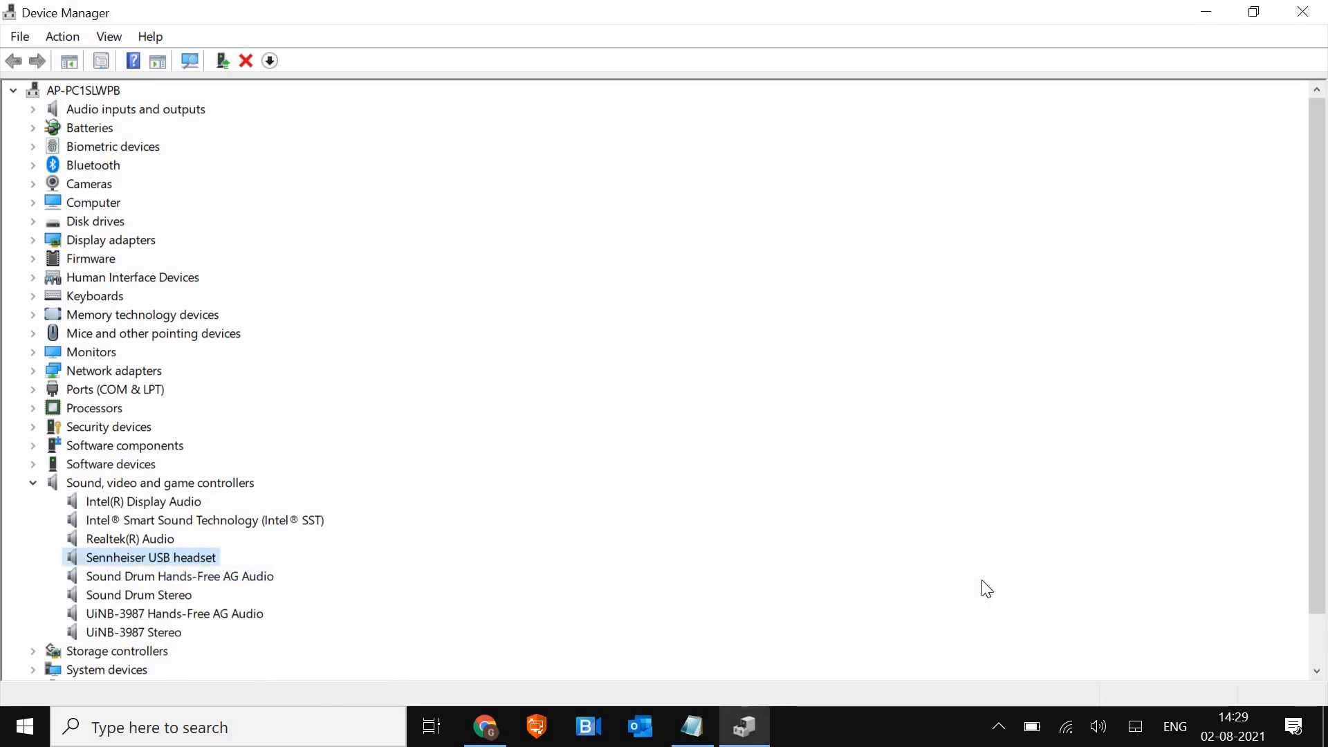